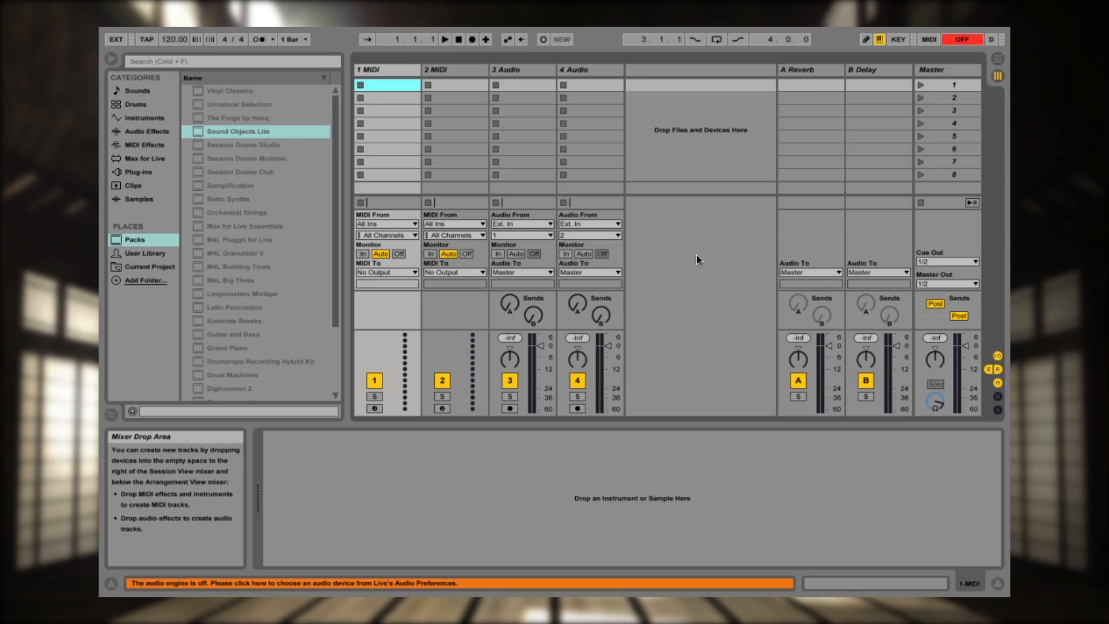
mouse_move(694, 222)
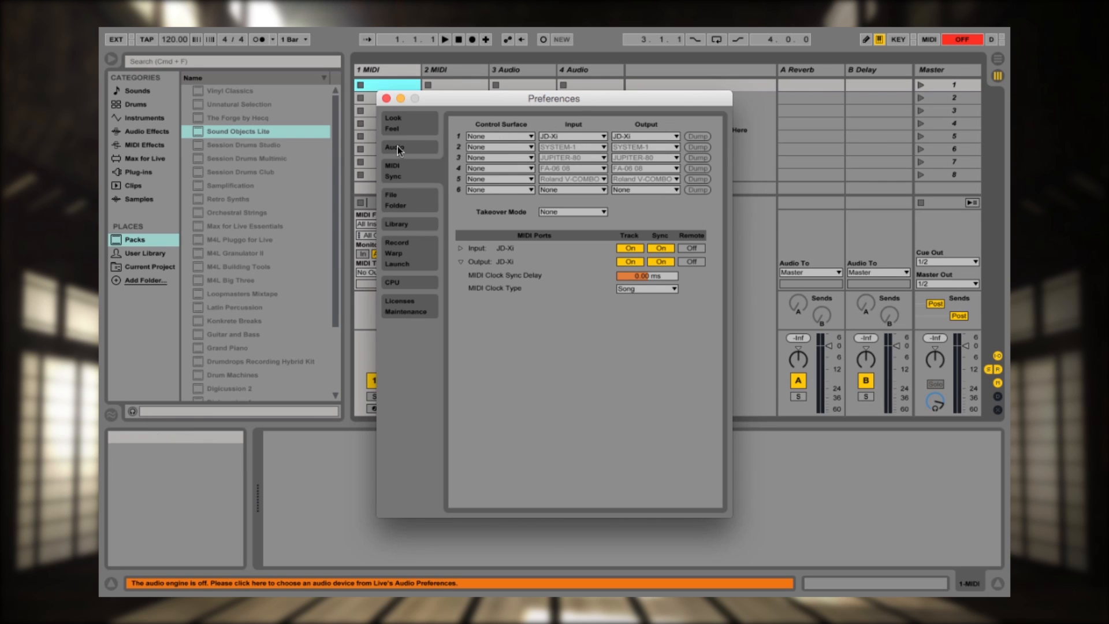
Step: Set both Audio Input Device and Audio Output Device to JD-Xi (2 In, 2 Out)
left_click(395, 148)
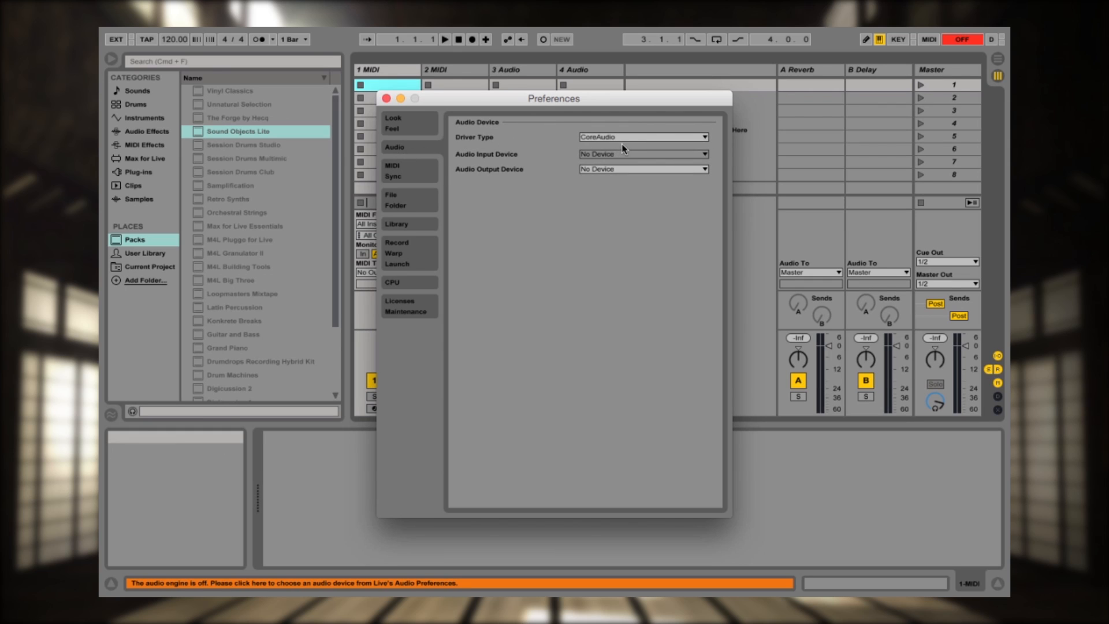
mouse_move(701, 158)
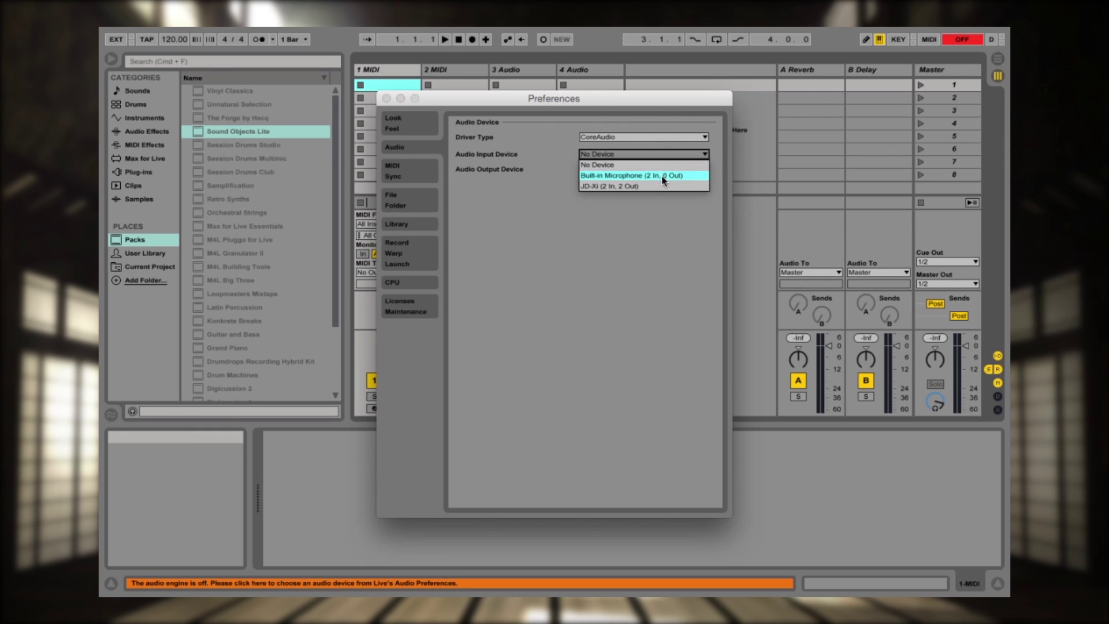
left_click(621, 185)
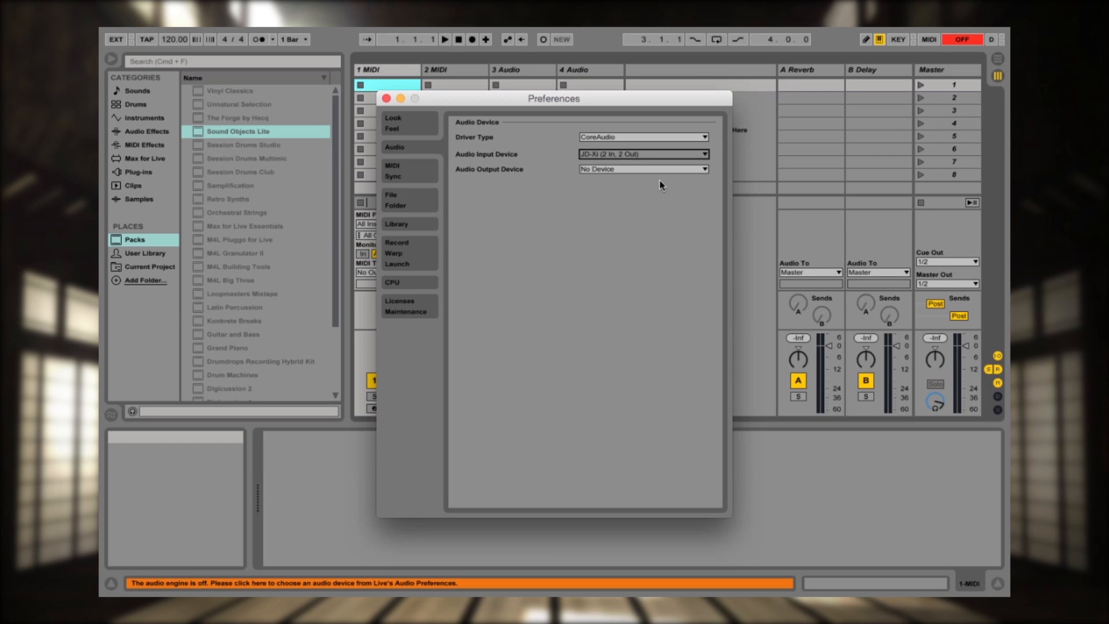
left_click(703, 168)
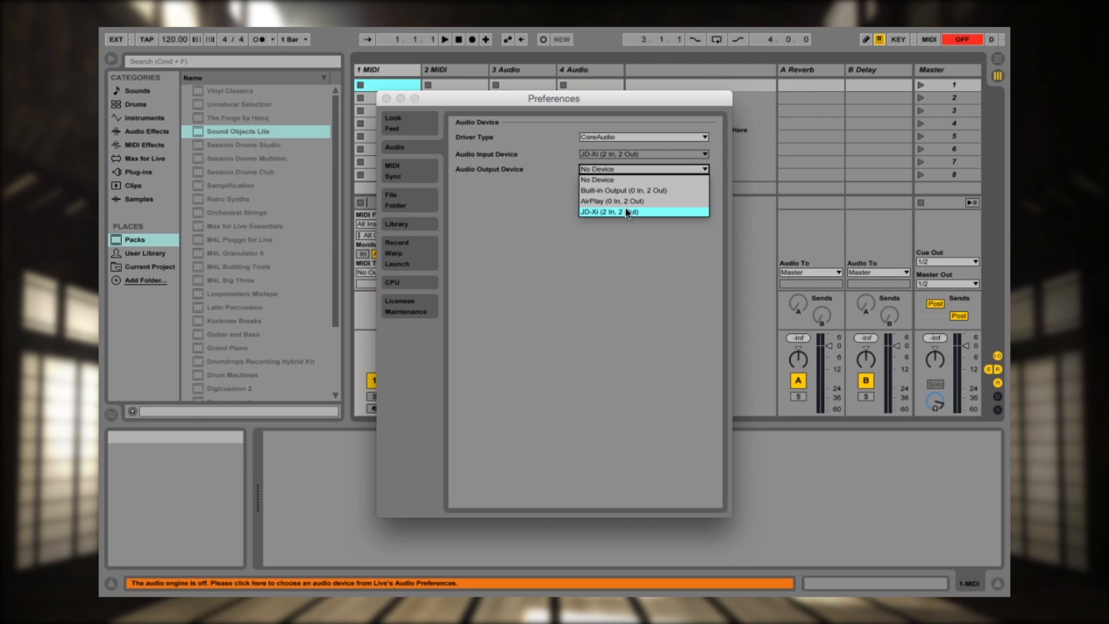
left_click(610, 212)
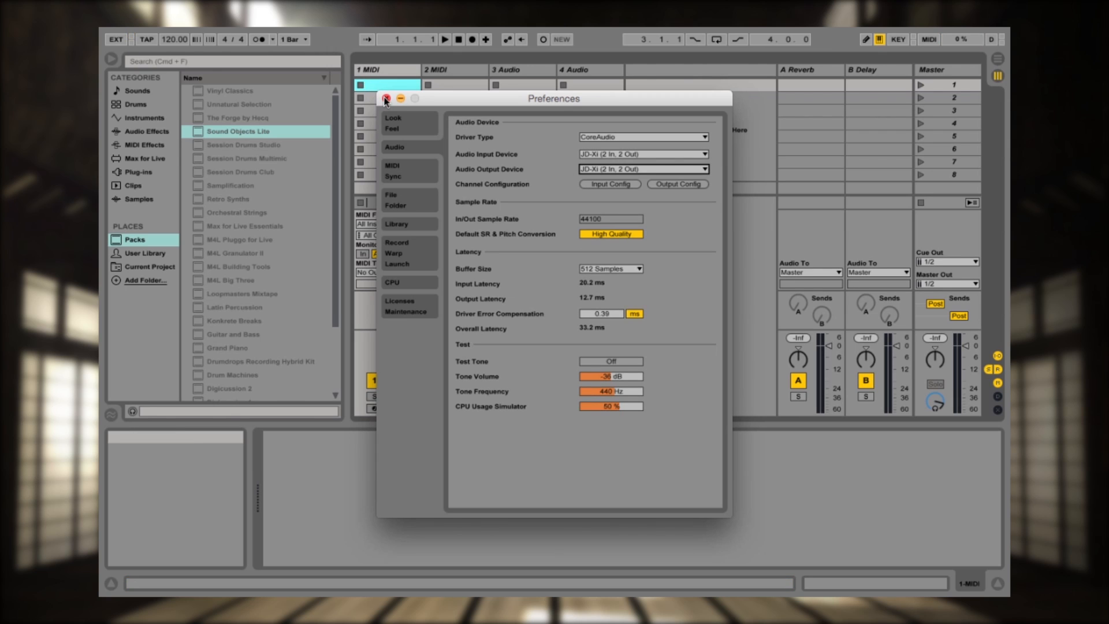
Step: Close Preferences and rename the third audio track to 'JD-Xi'
left_click(386, 98)
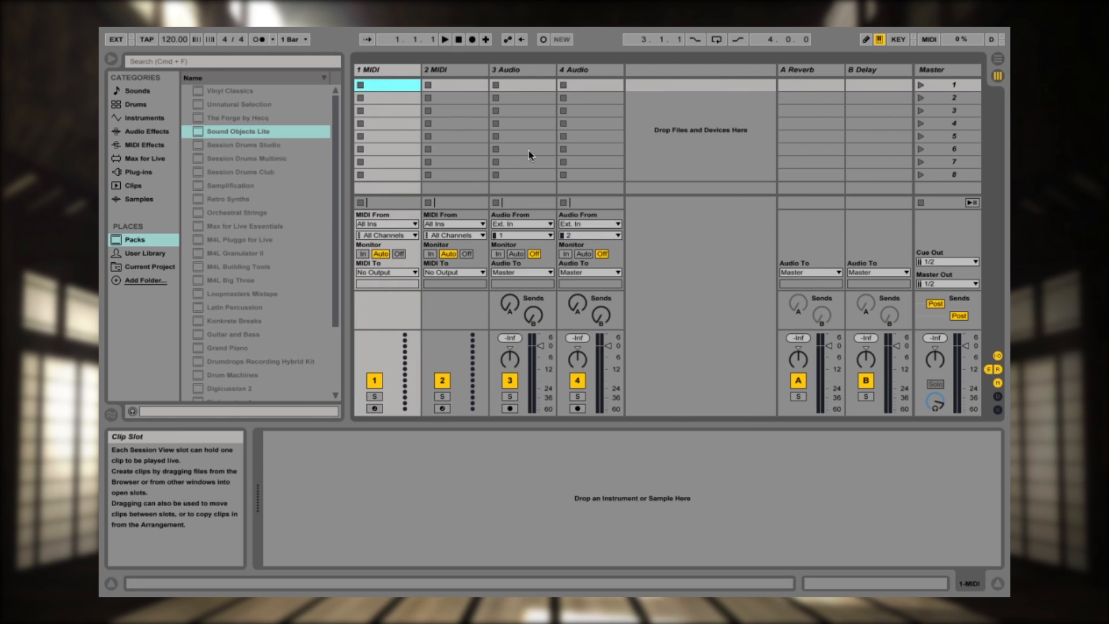
mouse_move(598, 216)
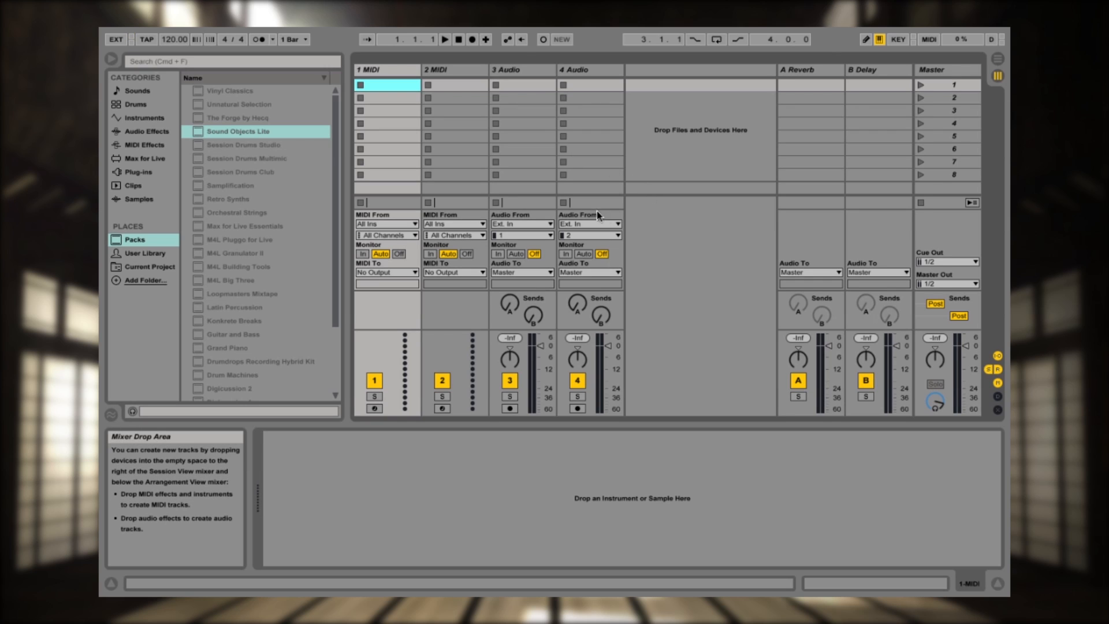
mouse_move(481, 156)
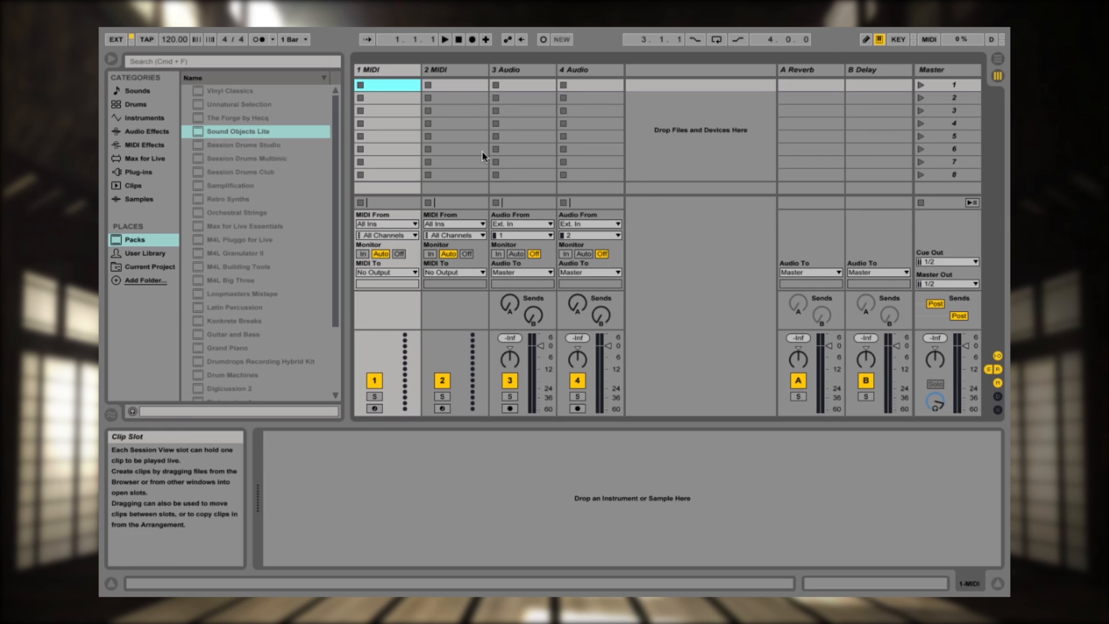
mouse_move(514, 214)
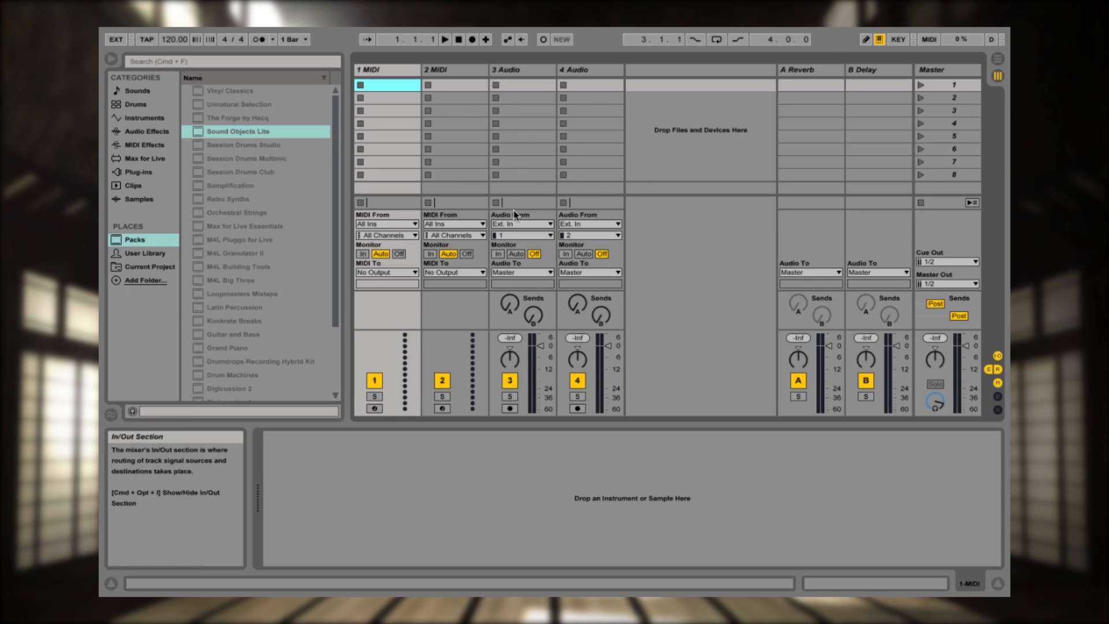
mouse_move(550, 224)
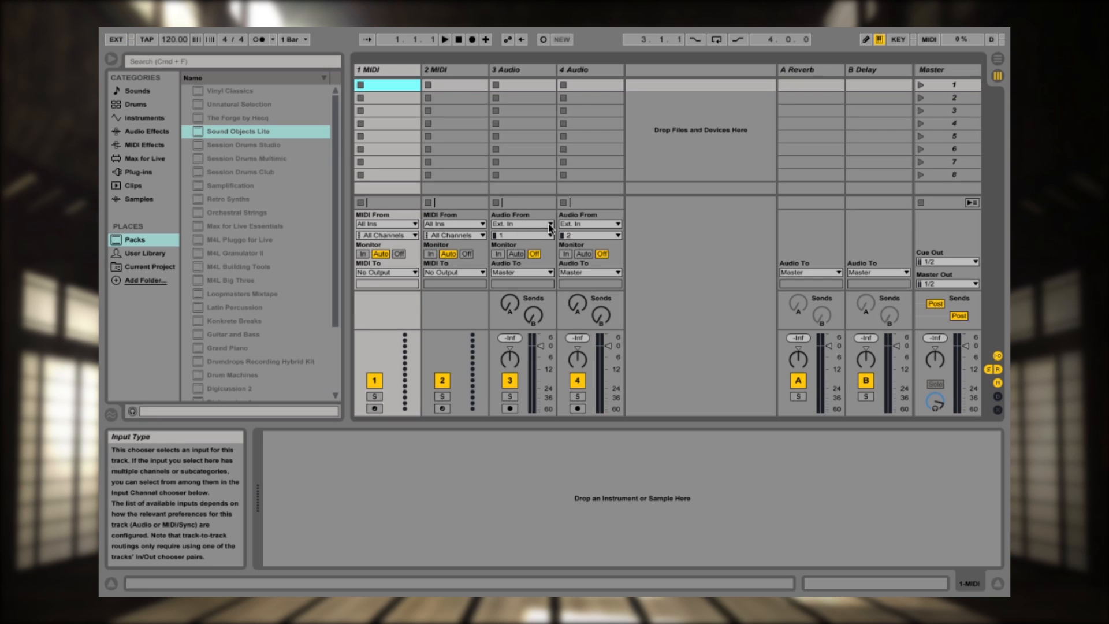
left_click(523, 69)
type("JD-Xi")
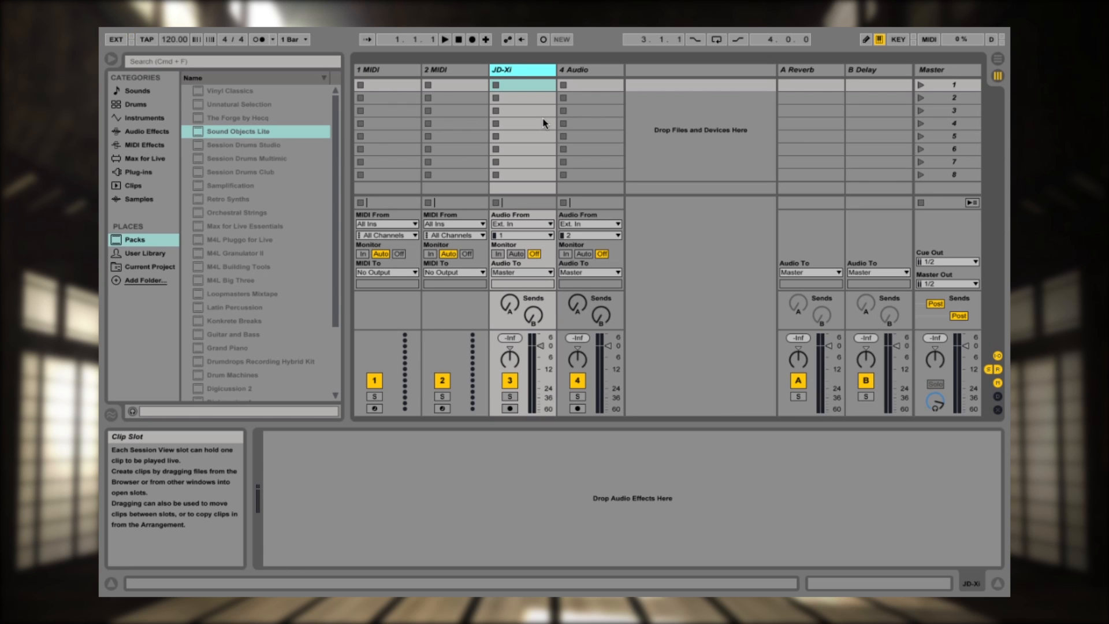
Step: Set the JD-Xi audio track's input channel to the stereo pair 1/2
left_click(453, 69)
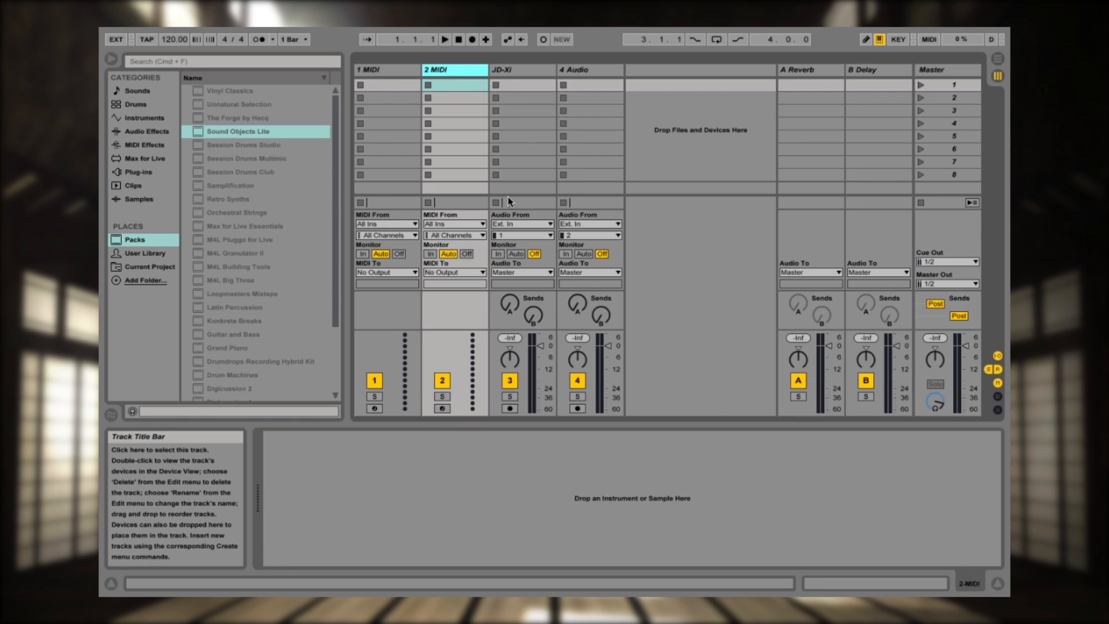
left_click(521, 236)
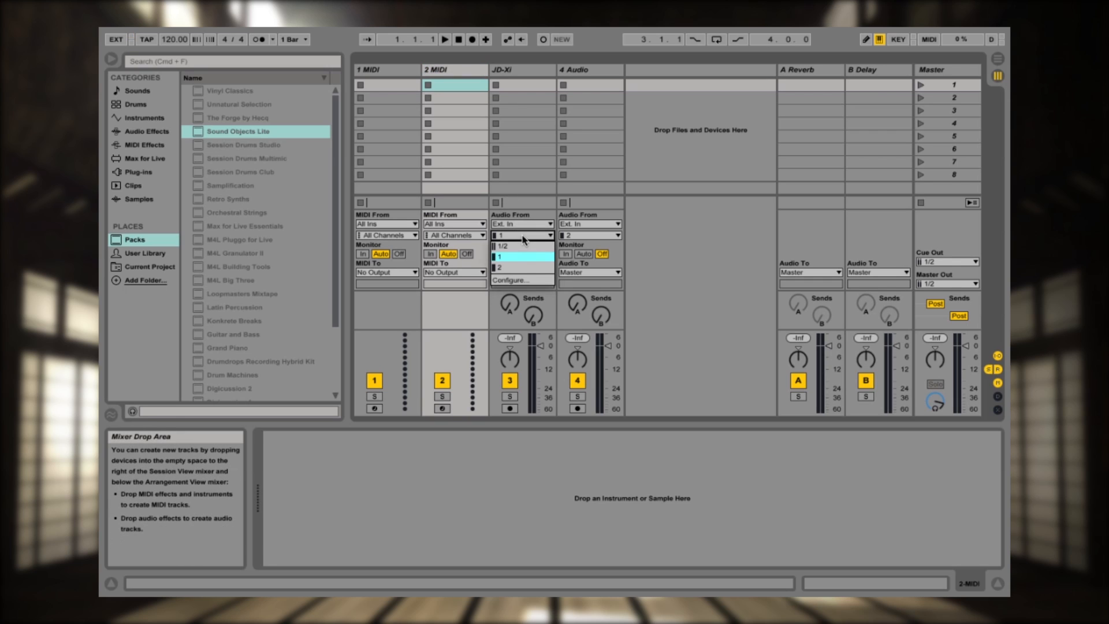
left_click(504, 246)
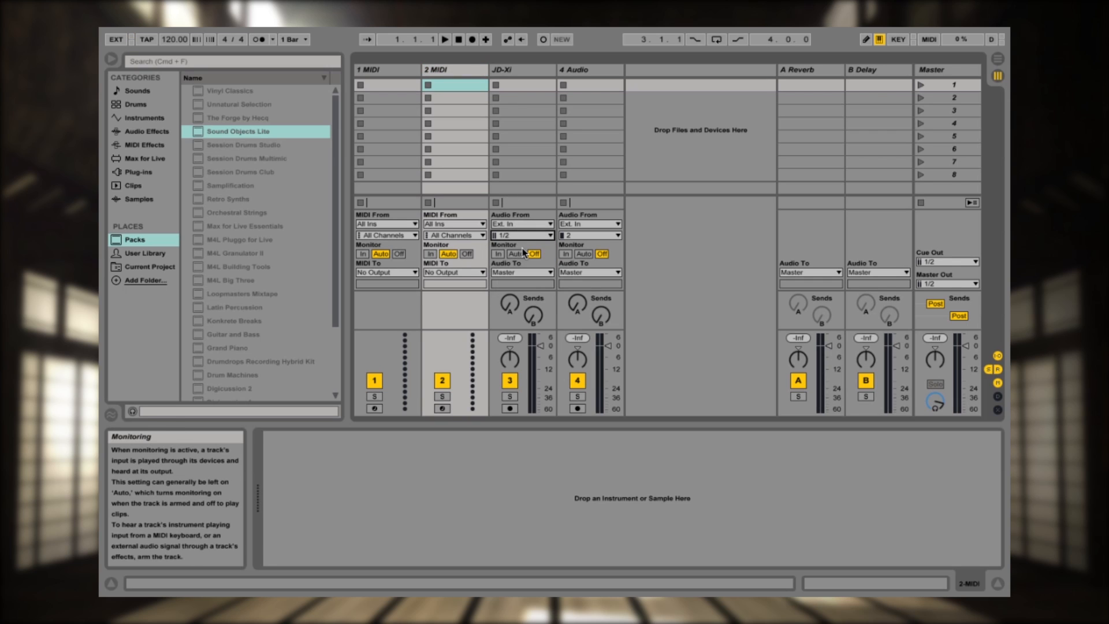
mouse_move(521, 272)
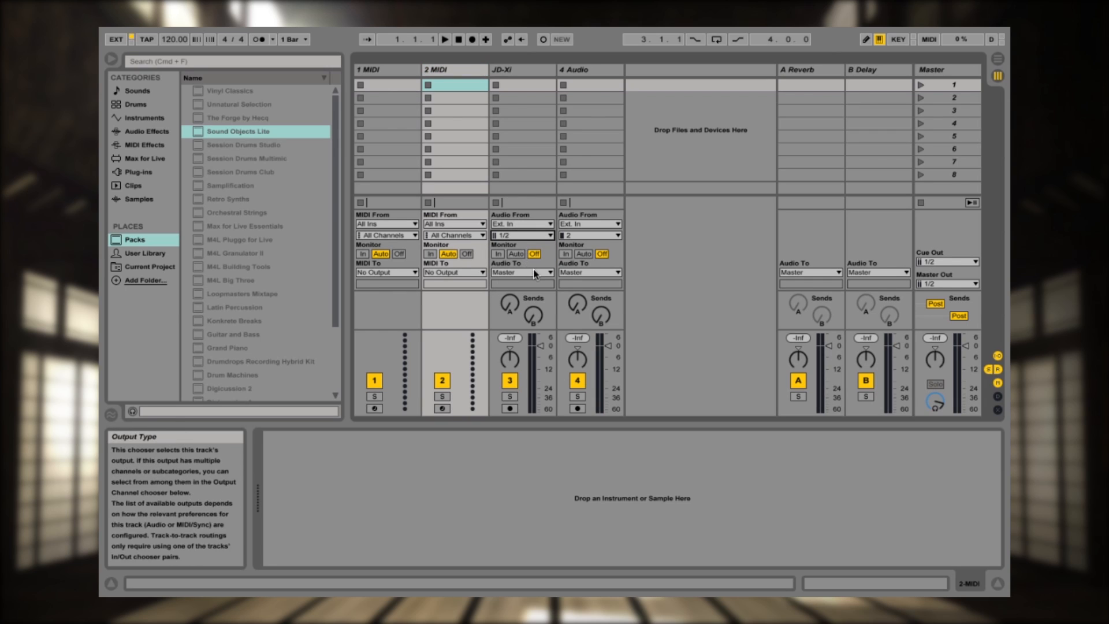
mouse_move(687, 260)
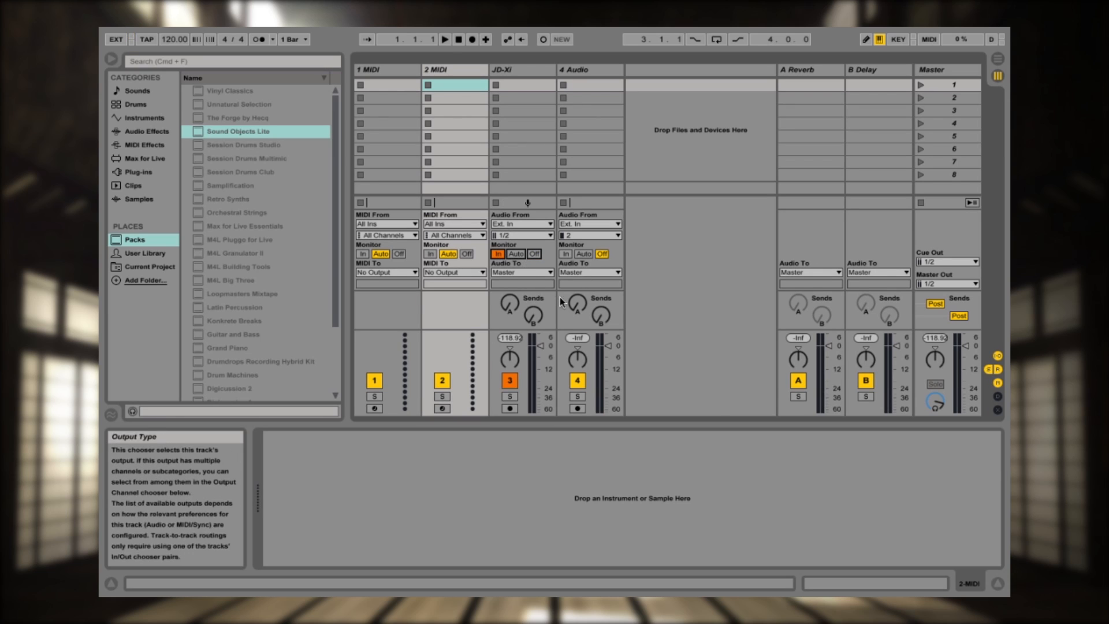
mouse_move(589, 234)
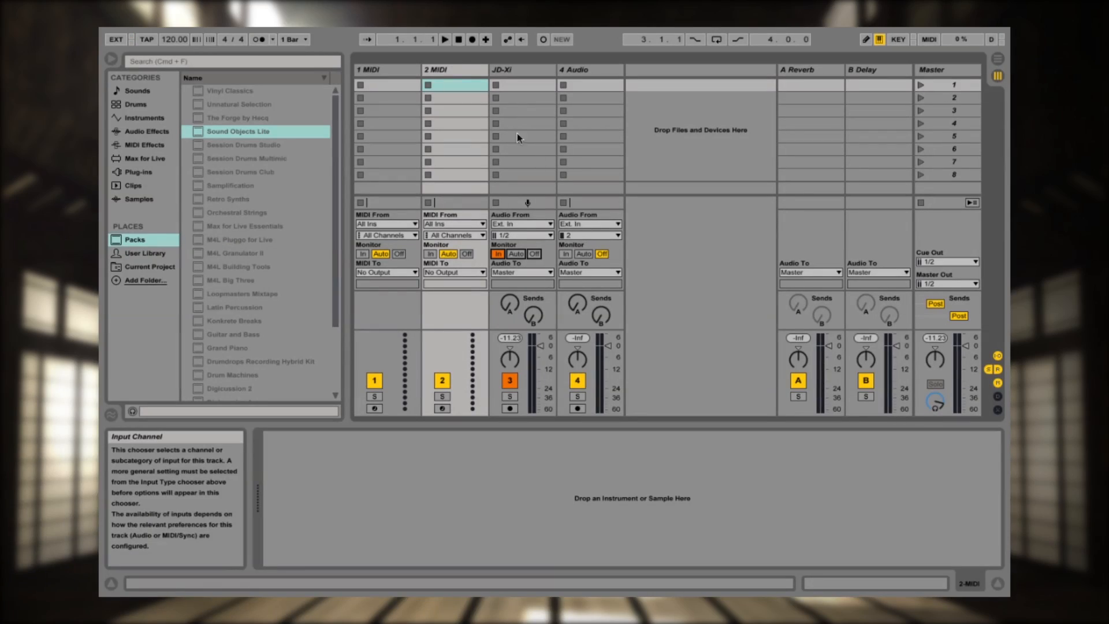
Step: Insert two MIDI tracks so four MIDI tracks precede the JD-Xi track
left_click(382, 69)
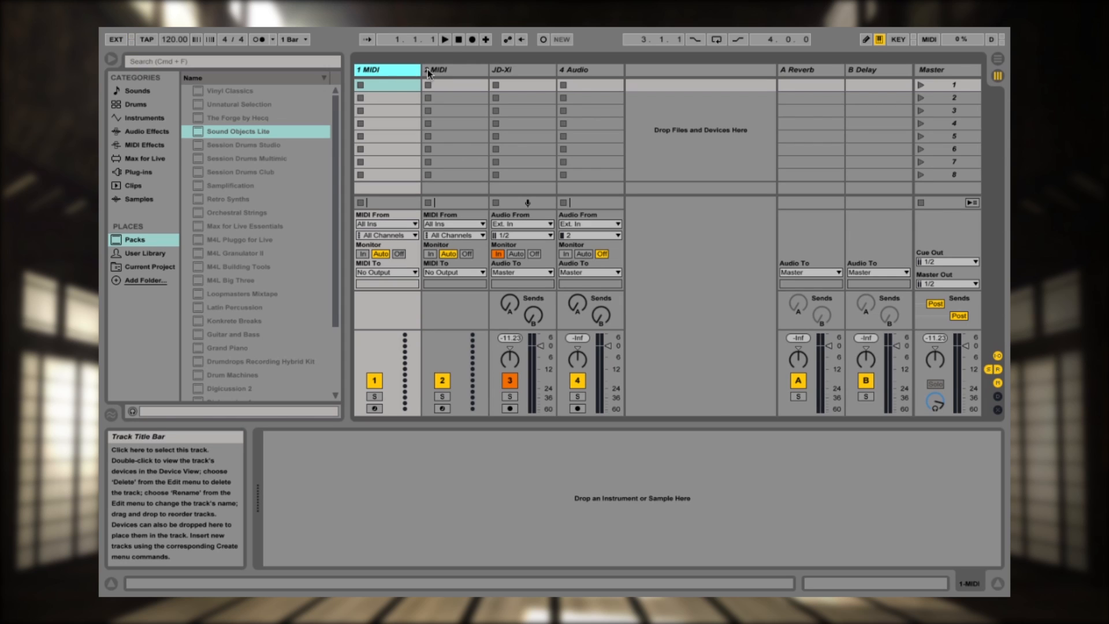
left_click(454, 70)
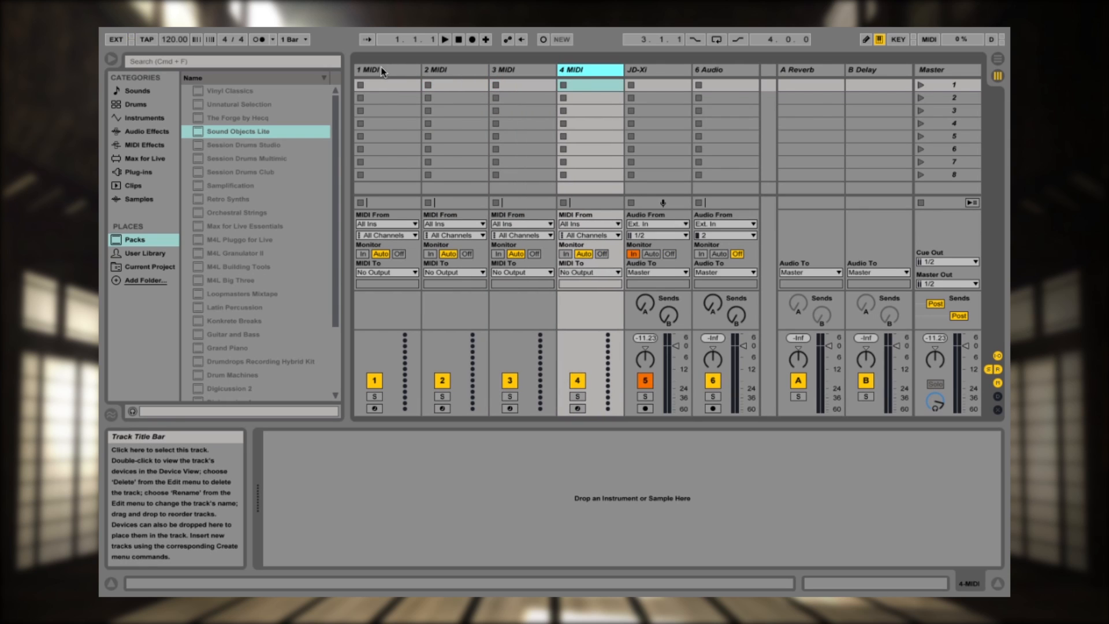
left_click(385, 69)
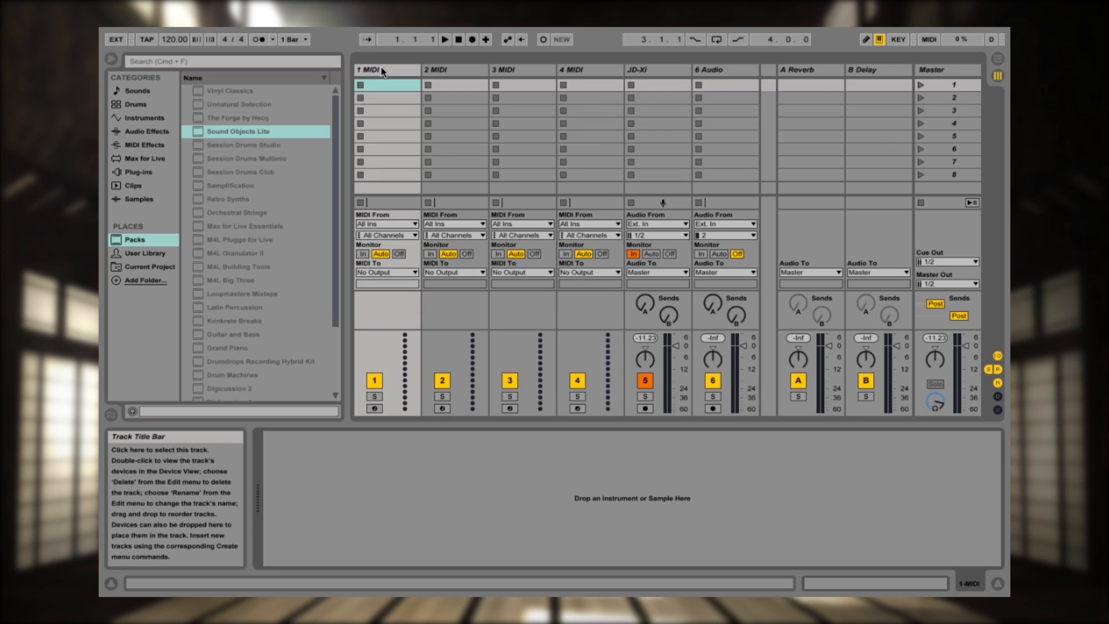
Step: Name the MIDI tracks Digital 1, Digital 2, Drums, and start typing 'Analog' on the fourth
double_click(386, 70)
type("Digit")
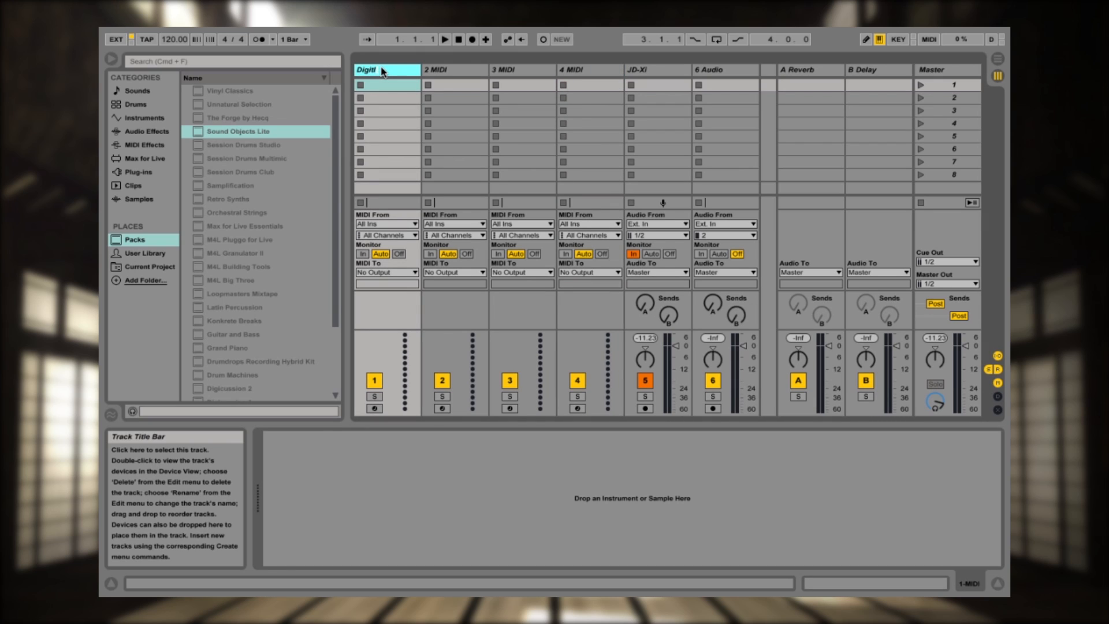
left_click(454, 70)
type("Digital 2")
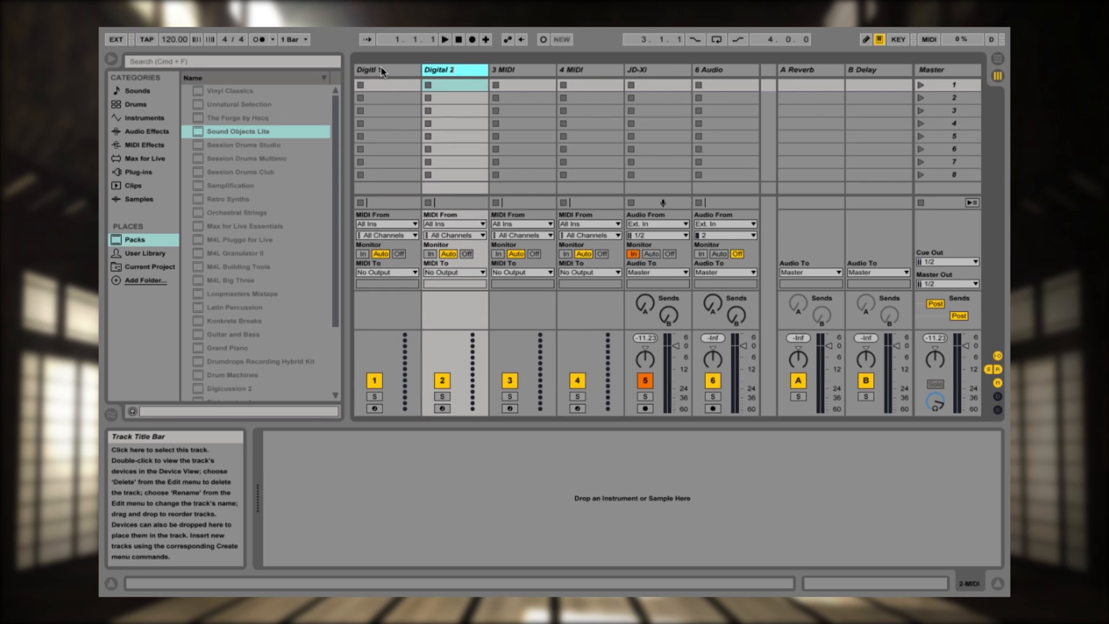
left_click(520, 70)
type("Drums")
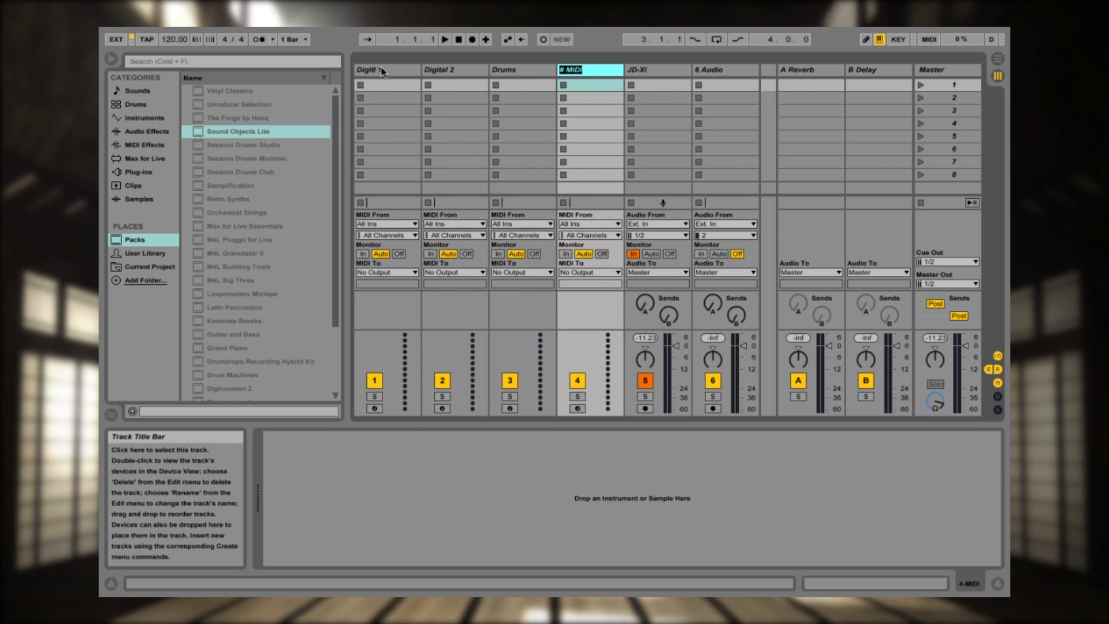
type("Analog")
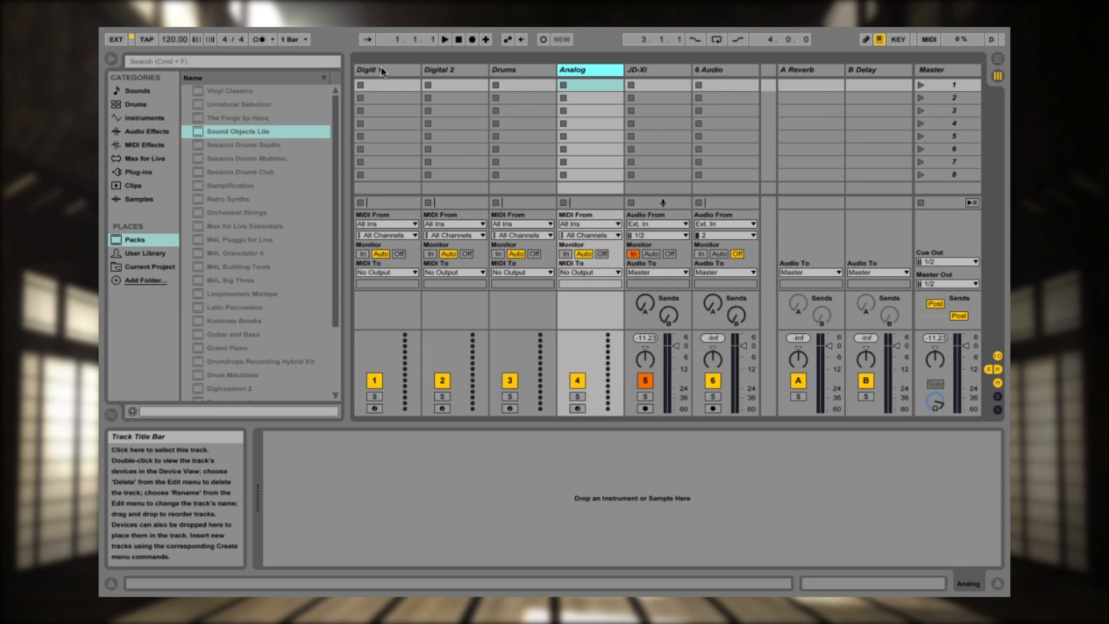
mouse_move(404, 223)
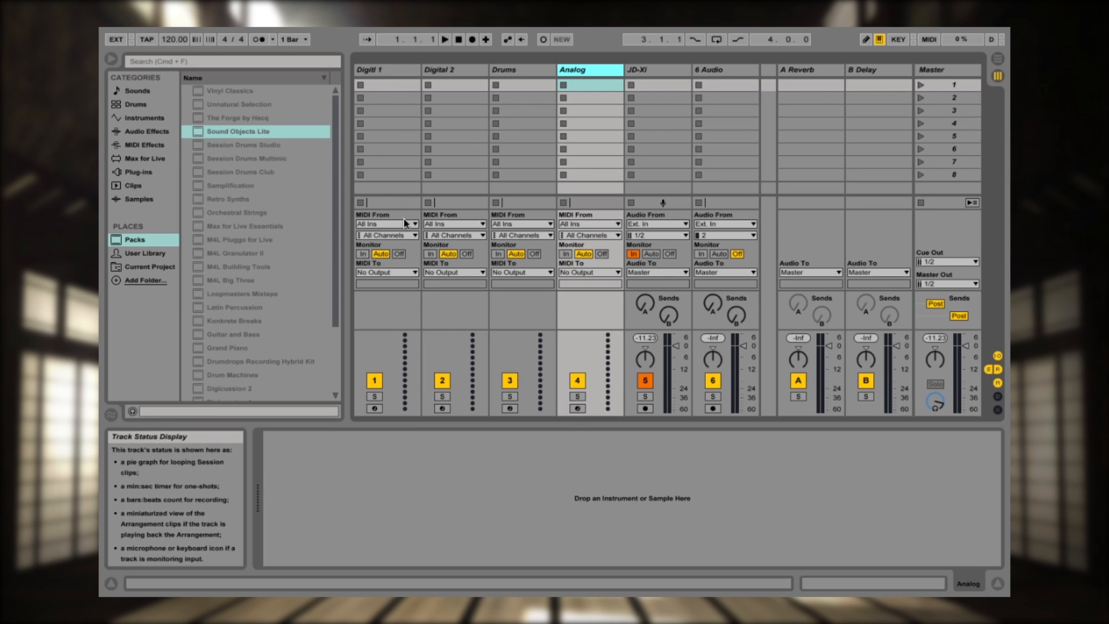
mouse_move(416, 225)
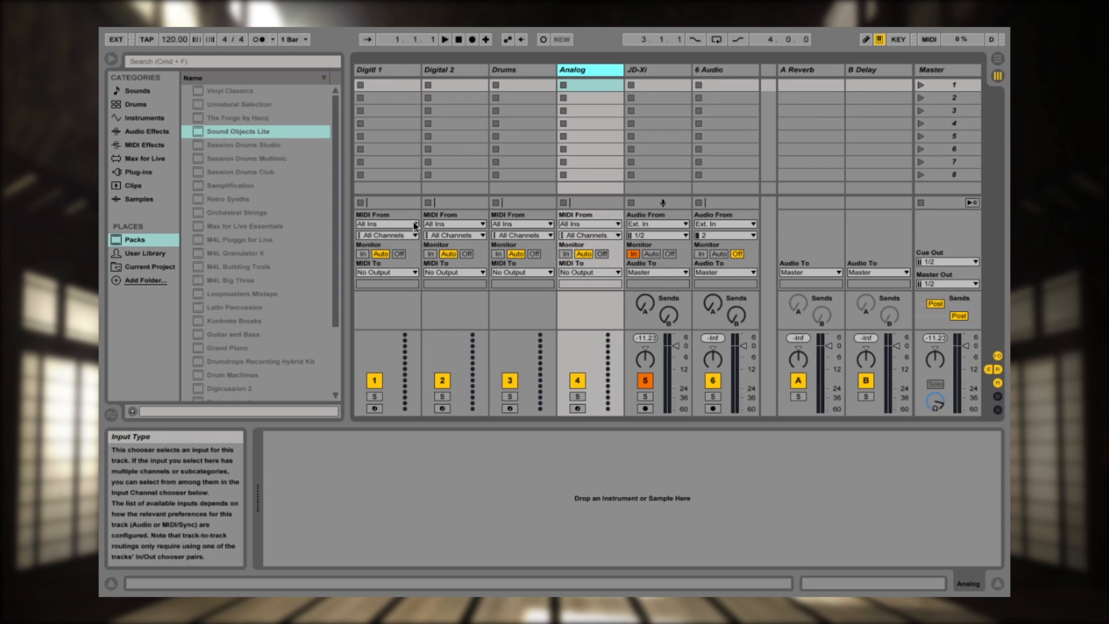
Step: Route Digitl 1's MIDI From and MIDI To to JD-Xi on channel 1
left_click(385, 224)
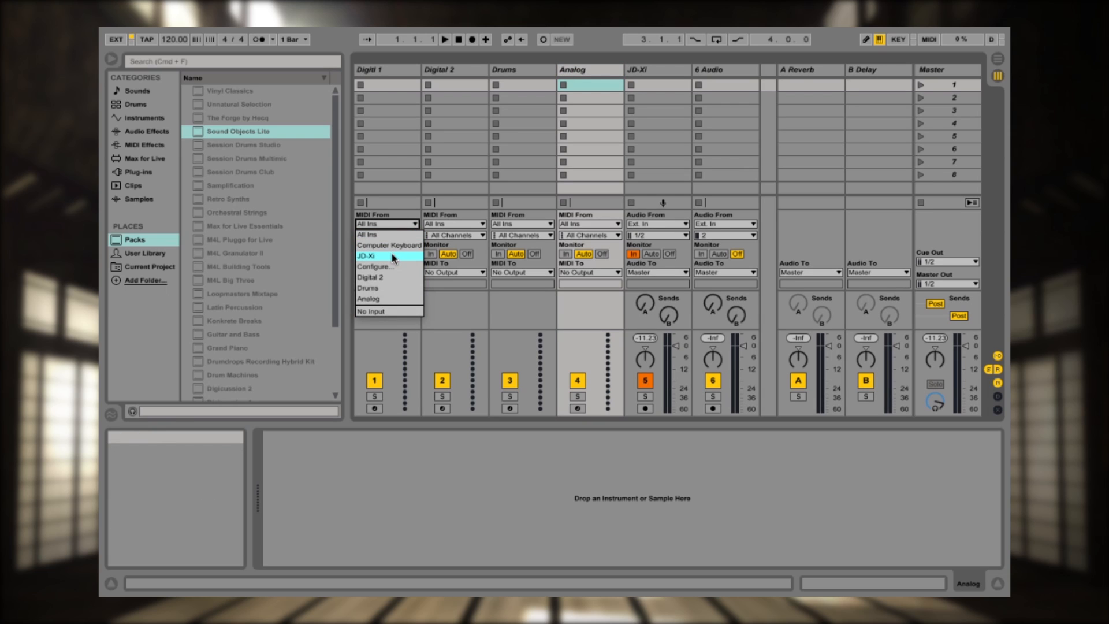
left_click(370, 255)
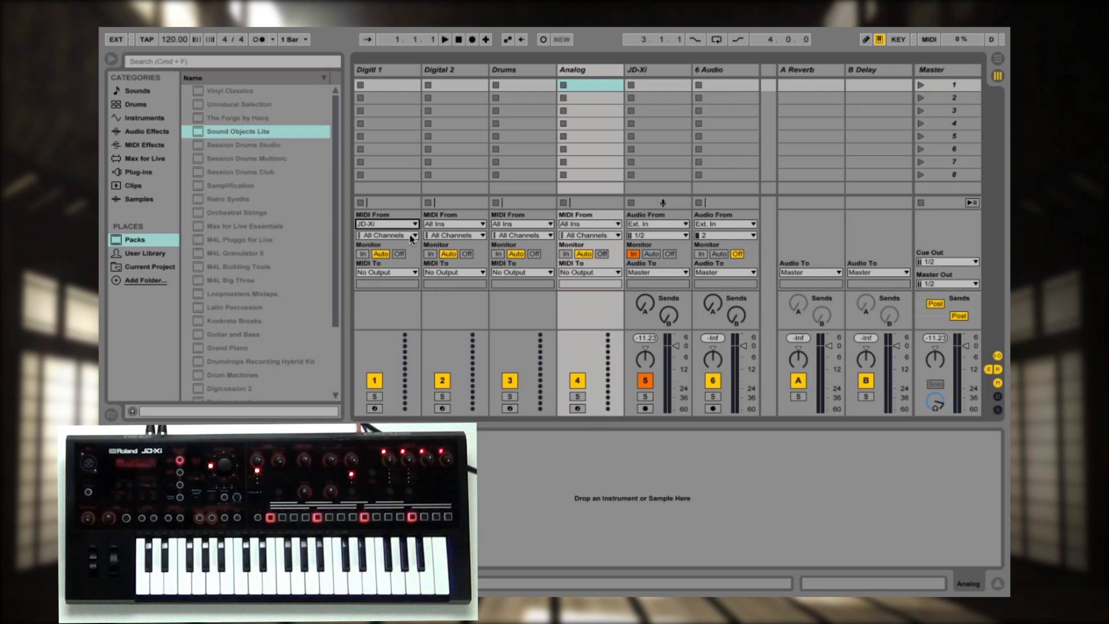
left_click(387, 234)
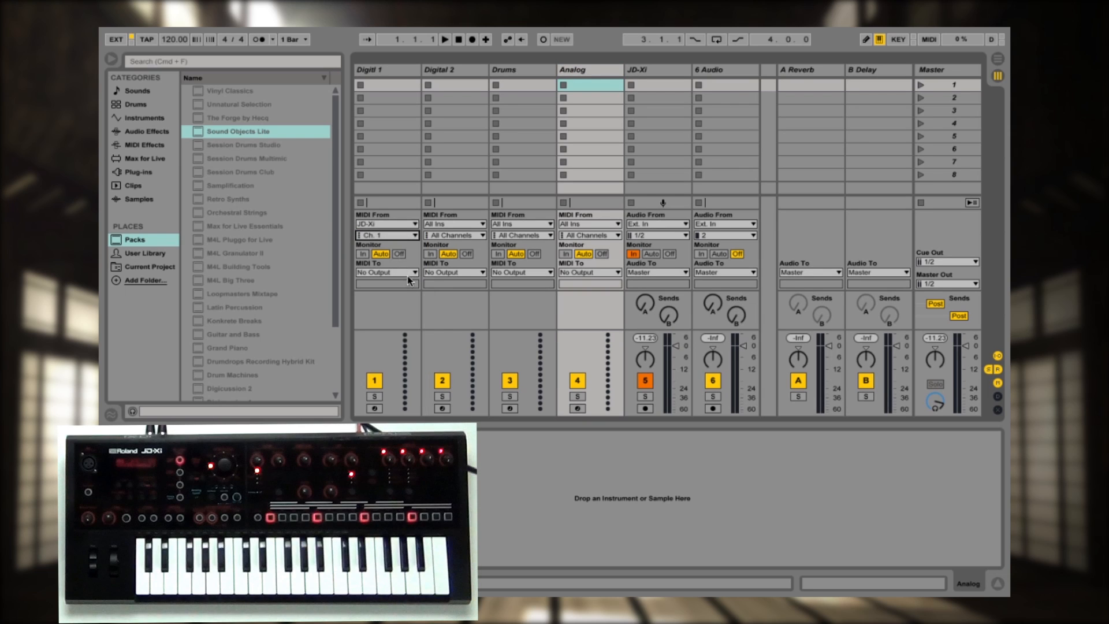
left_click(385, 271)
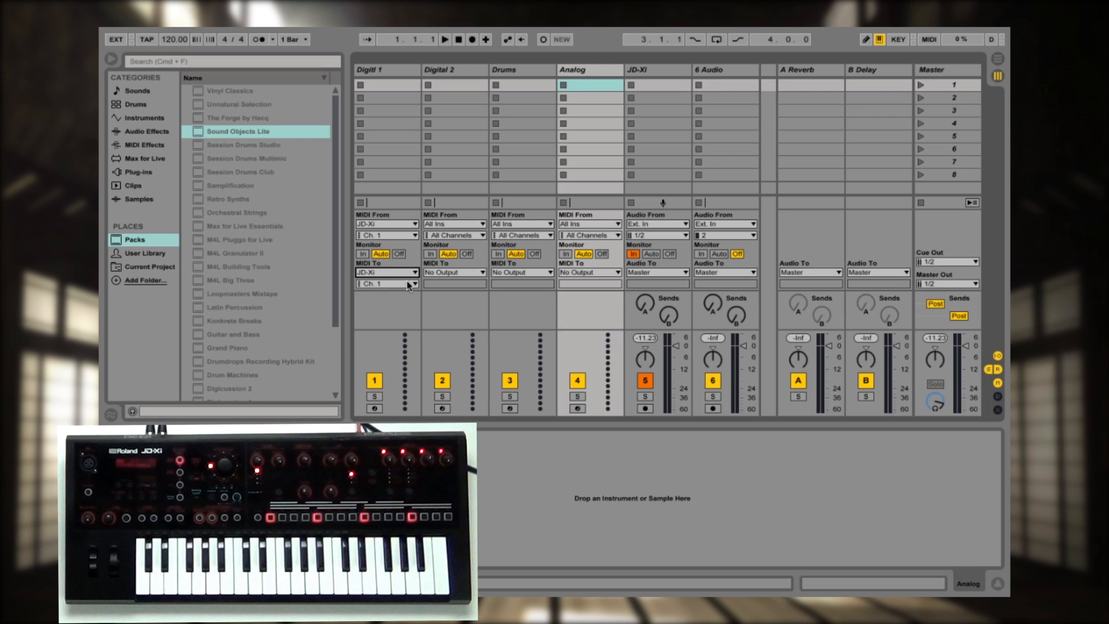
left_click(455, 224)
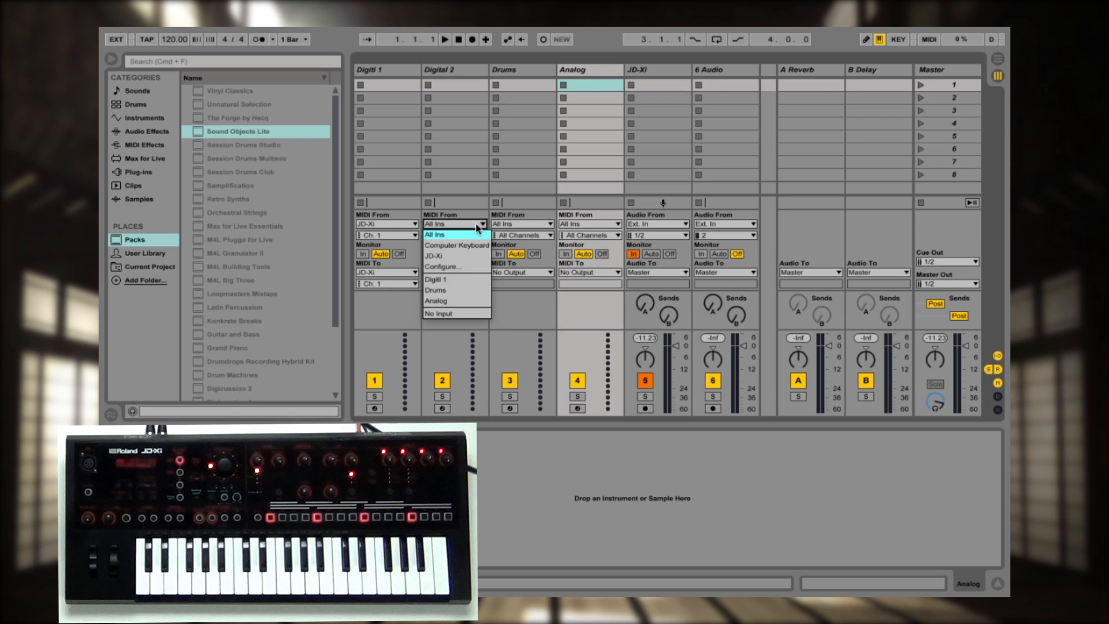
Step: Route Digital 2's MIDI From and MIDI To to JD-Xi on channel 2
left_click(431, 255)
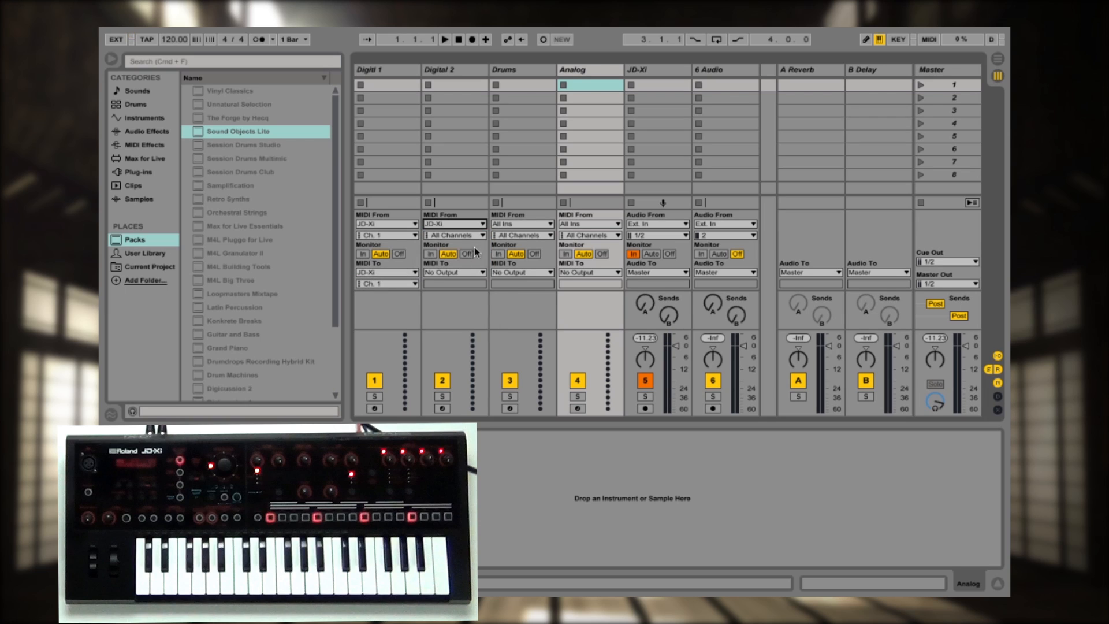
left_click(453, 235)
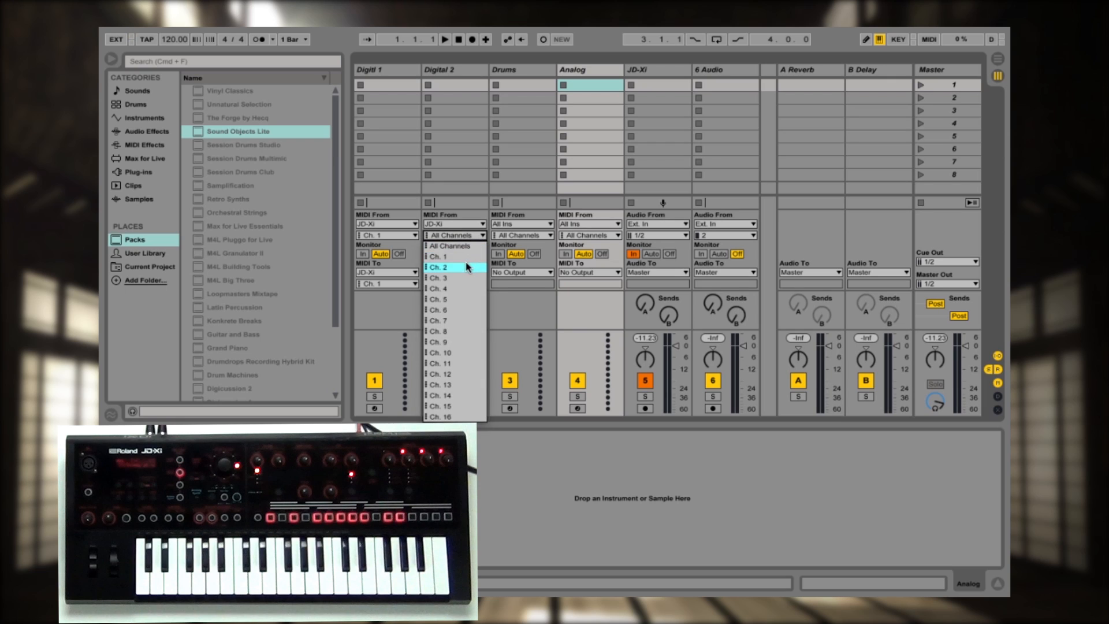
left_click(435, 272)
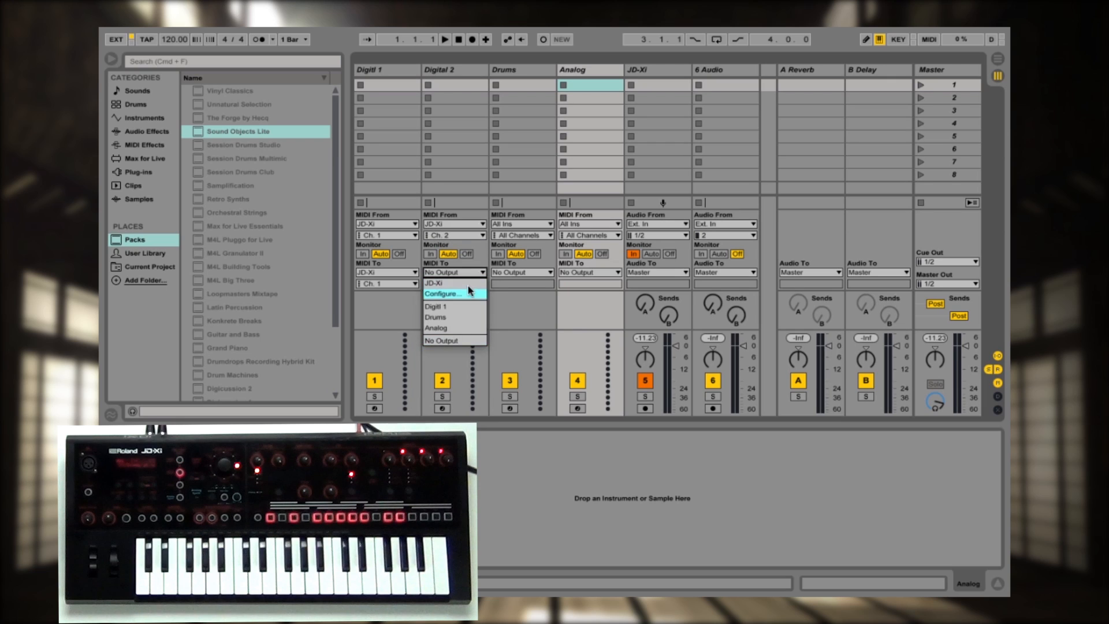
left_click(453, 284)
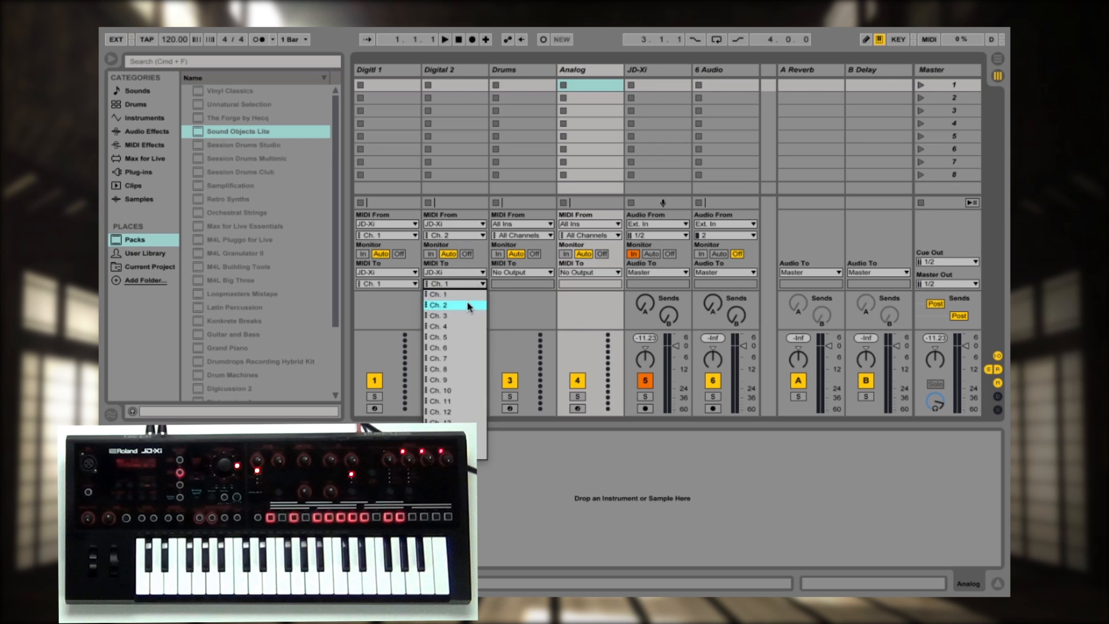
left_click(523, 225)
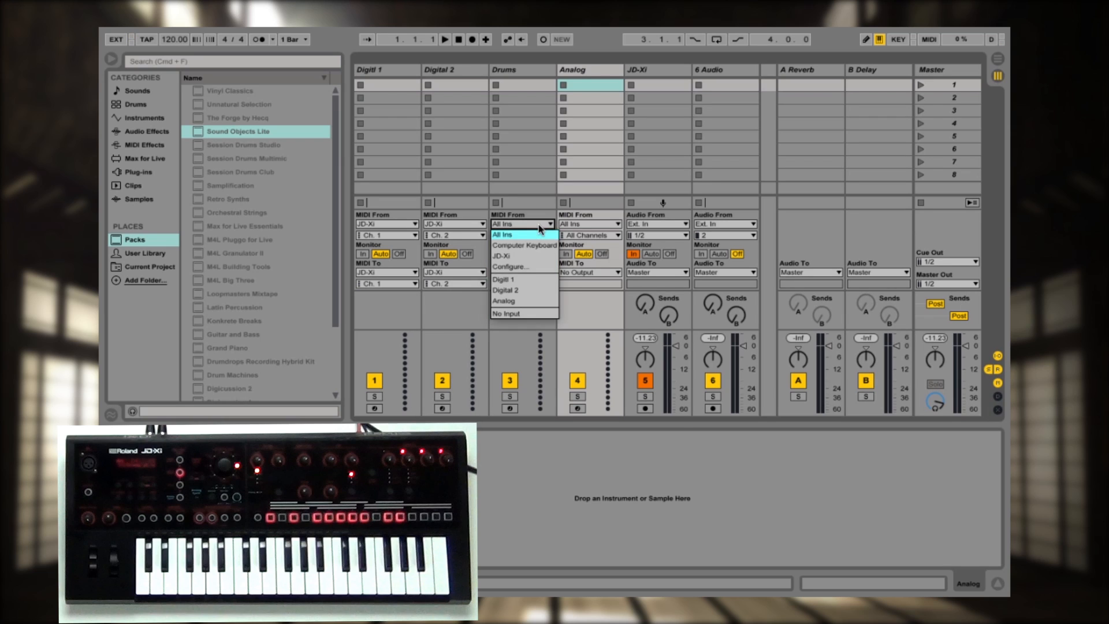
Step: Route the Drums track's MIDI From and MIDI To to JD-Xi on channel 10
left_click(501, 246)
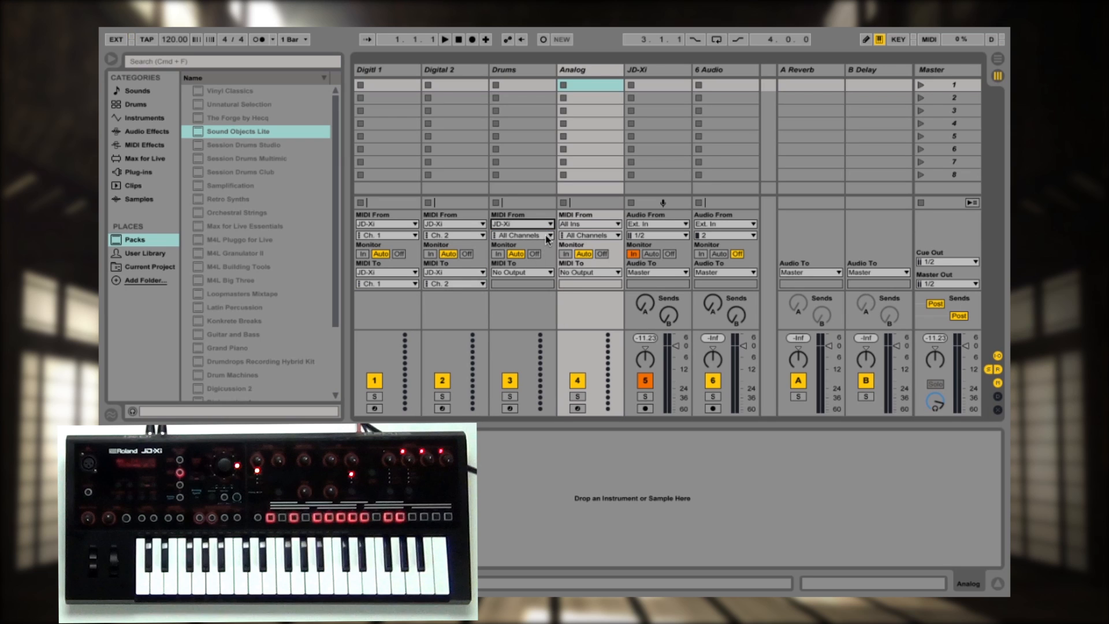
left_click(521, 235)
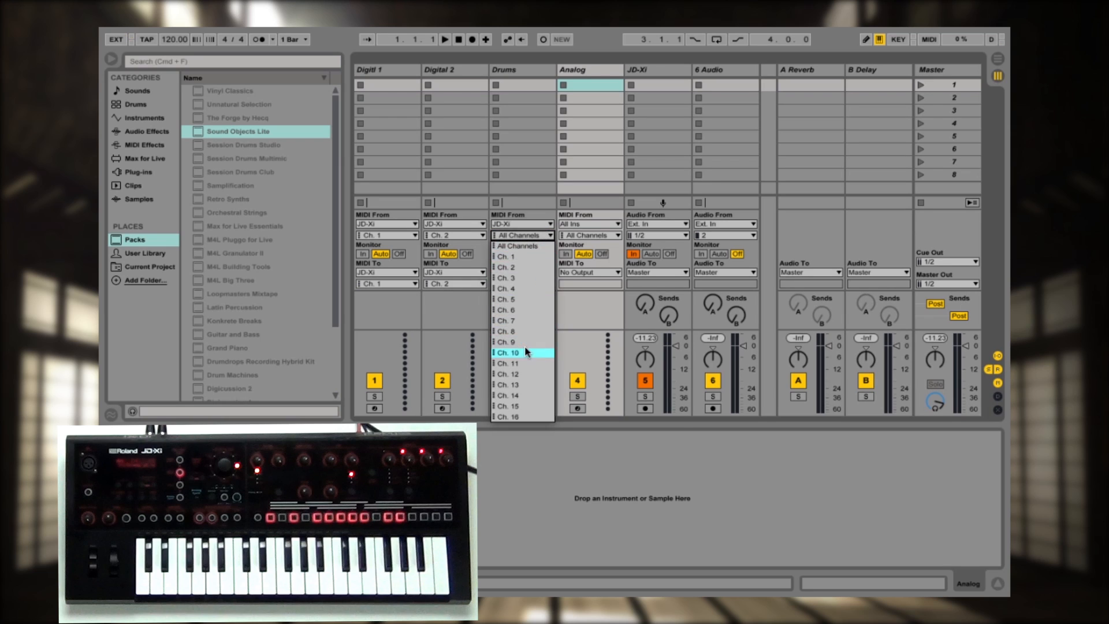
left_click(507, 352)
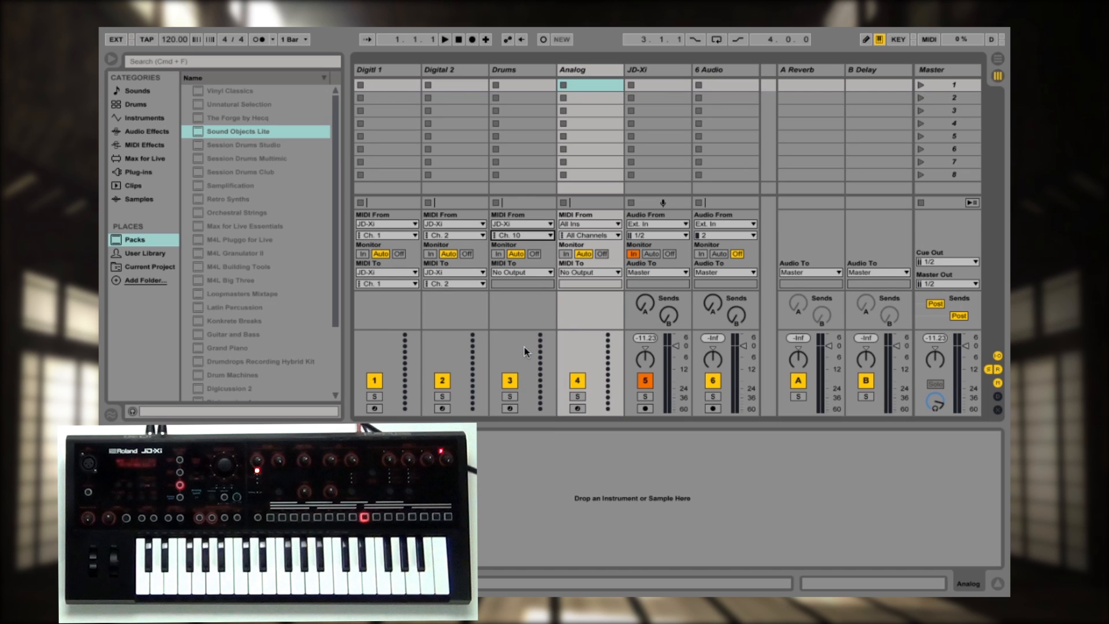
mouse_move(543, 352)
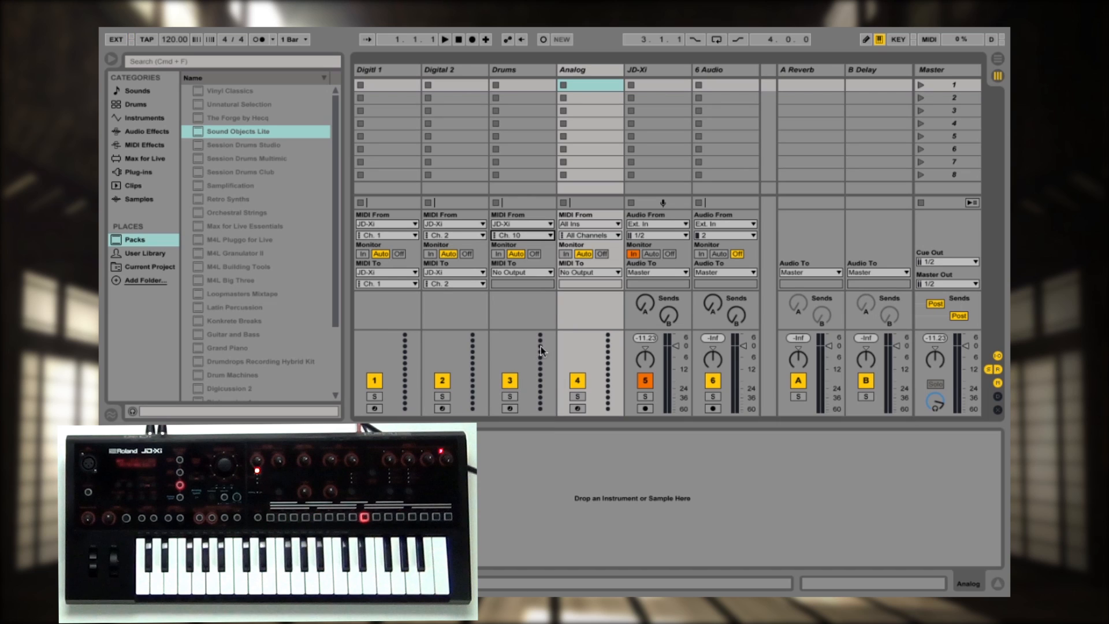
left_click(521, 272)
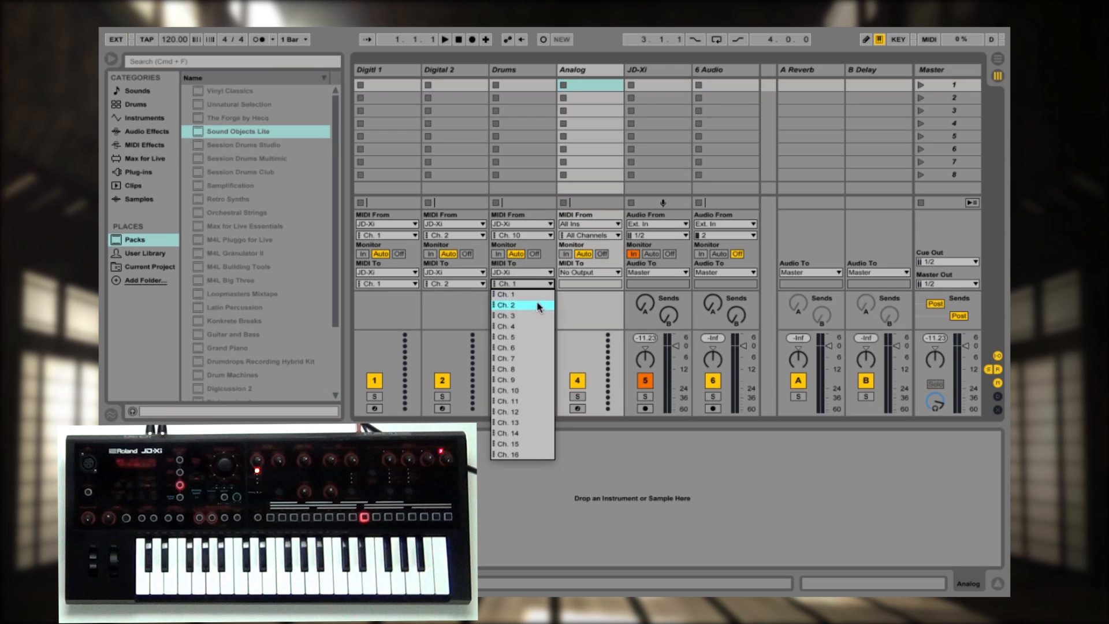
left_click(504, 390)
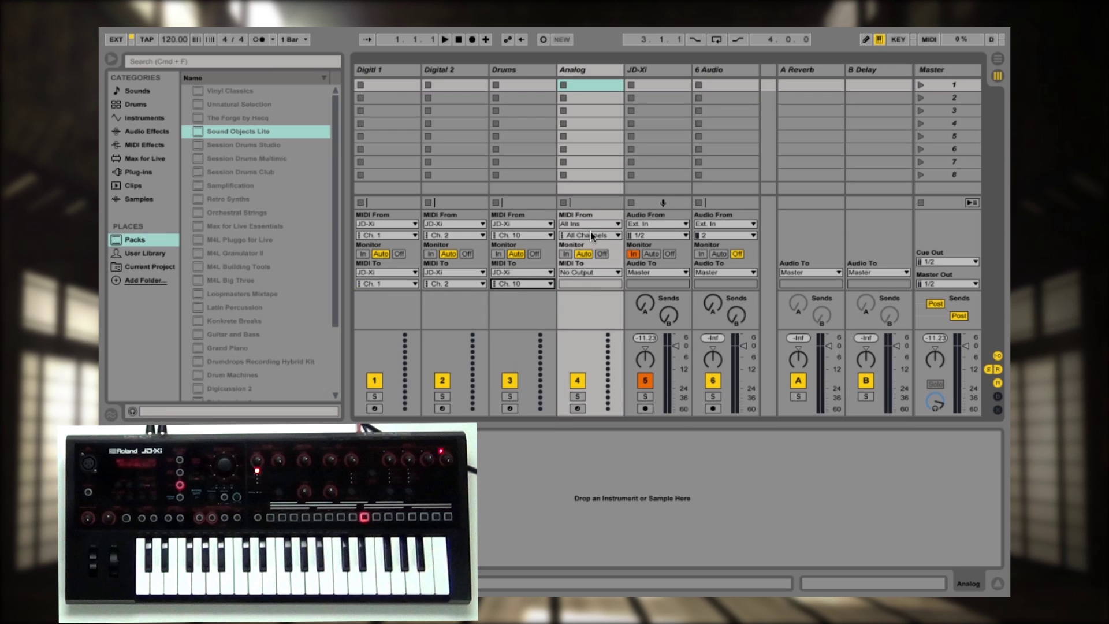
Step: Route the Analog track's MIDI From and MIDI To to JD-Xi on channel 3
left_click(589, 224)
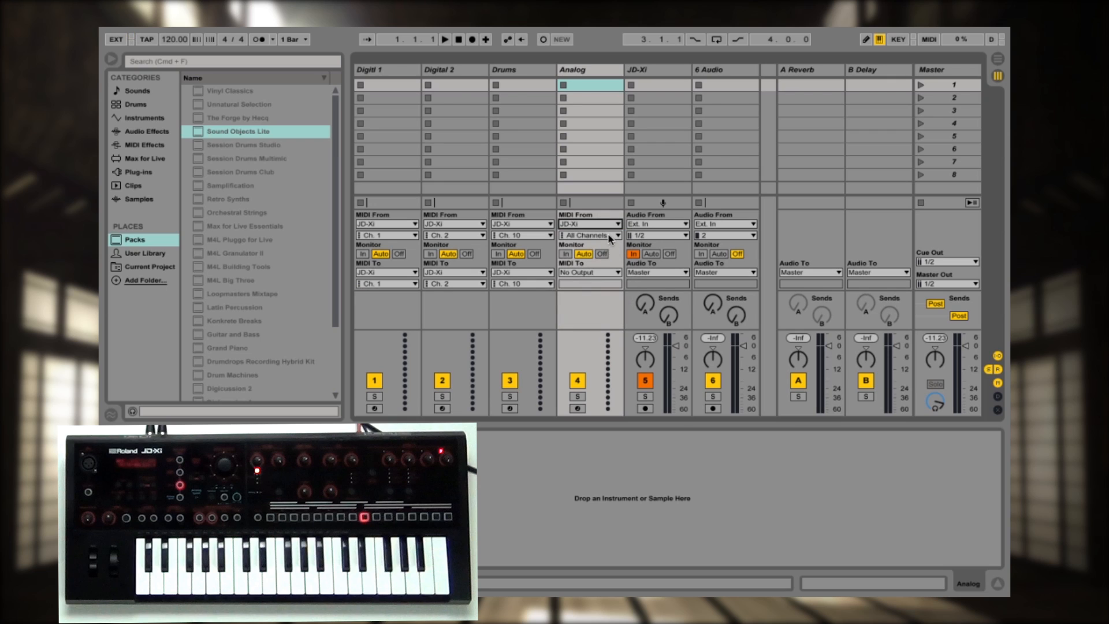
left_click(589, 235)
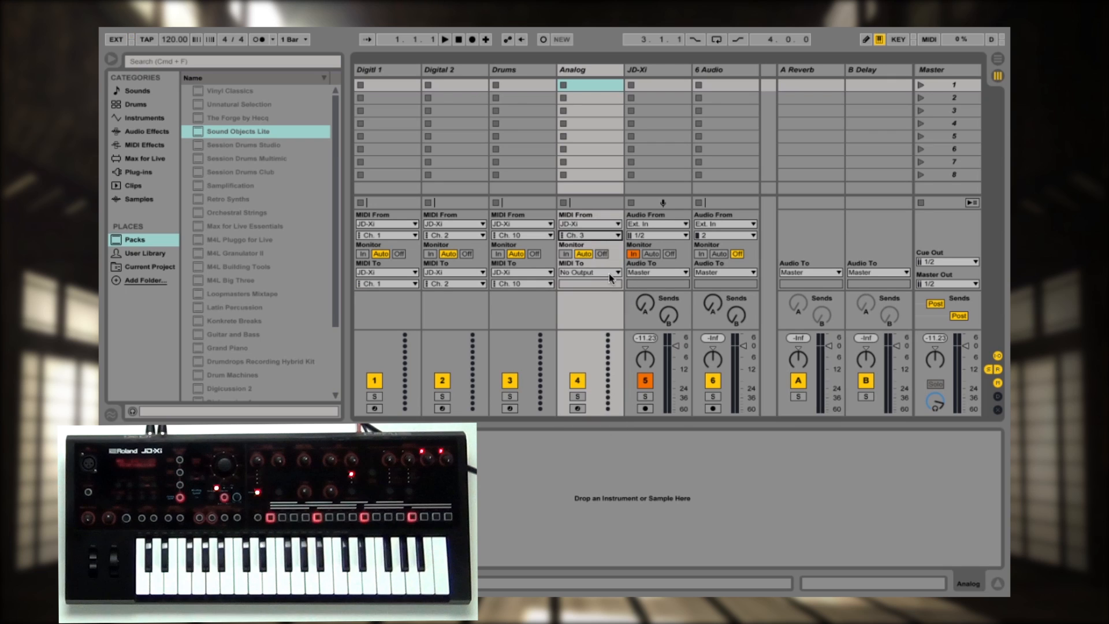
left_click(588, 272)
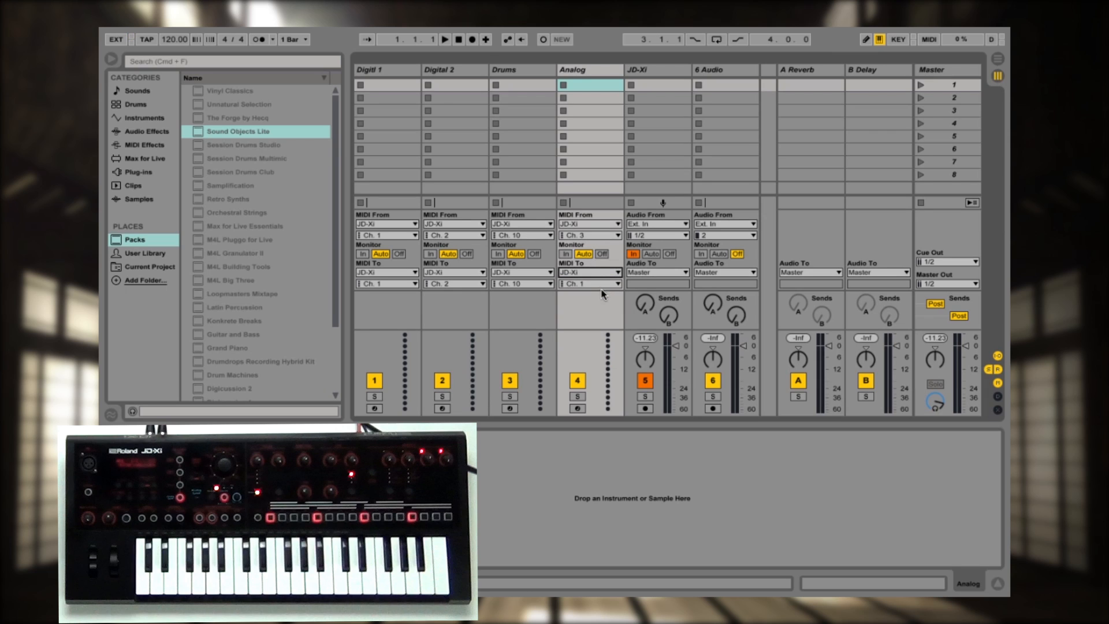
left_click(589, 284)
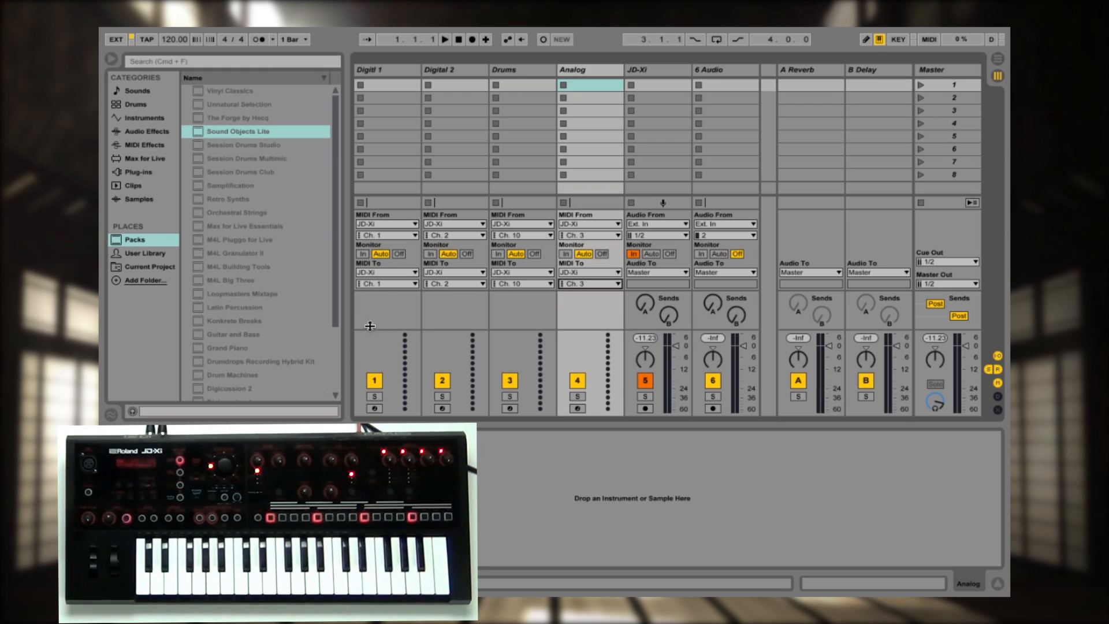
Step: Arm Digitl 1 to test the routing, then arm the Analog track
left_click(374, 409)
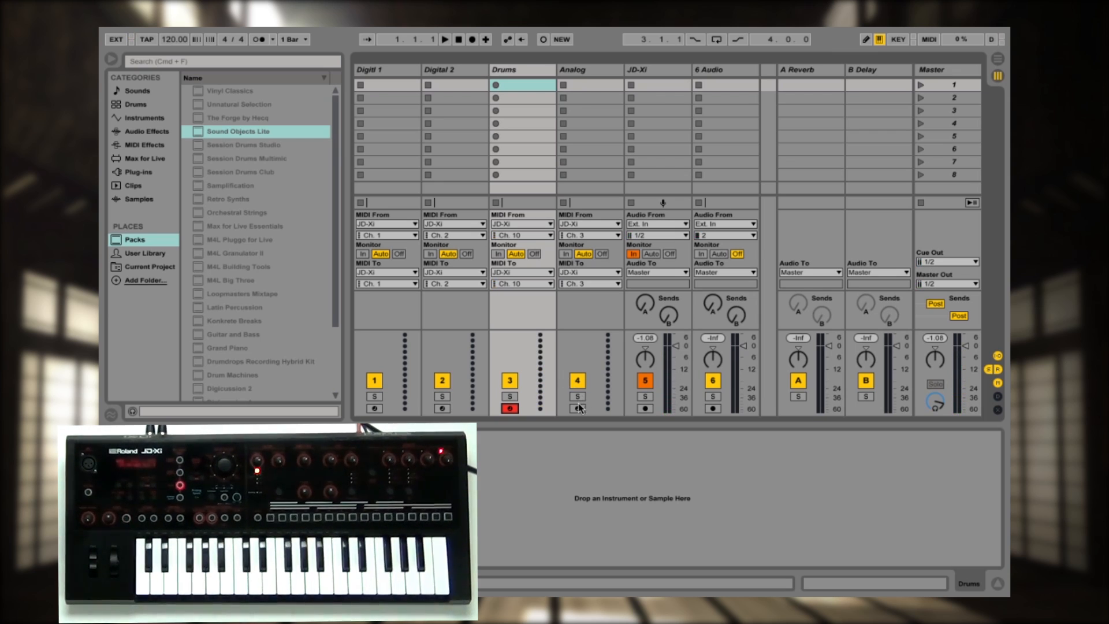
left_click(577, 409)
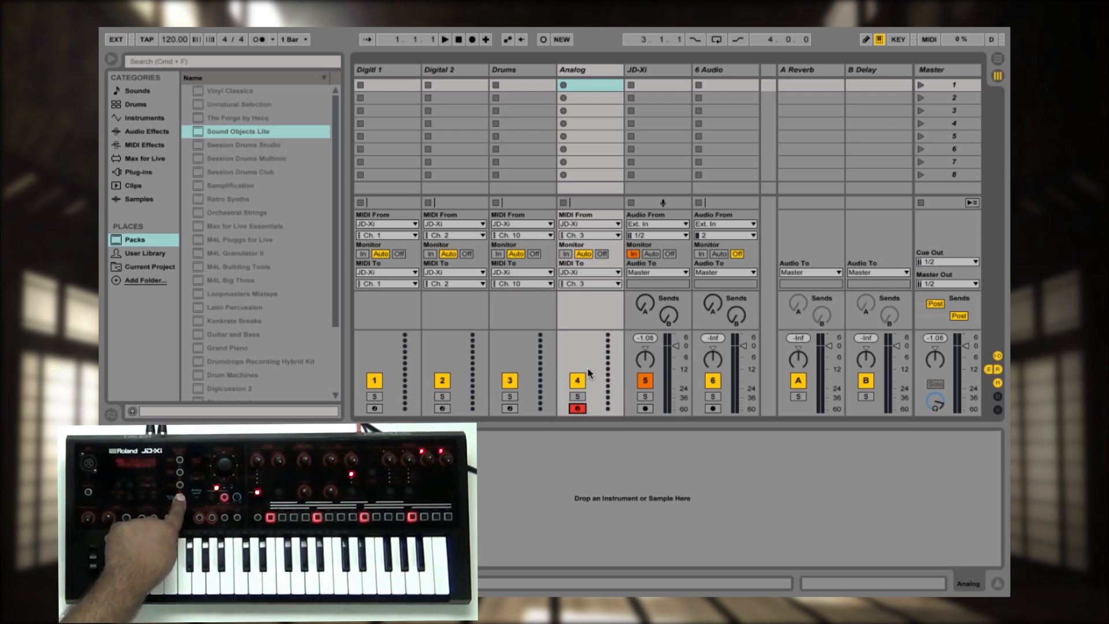